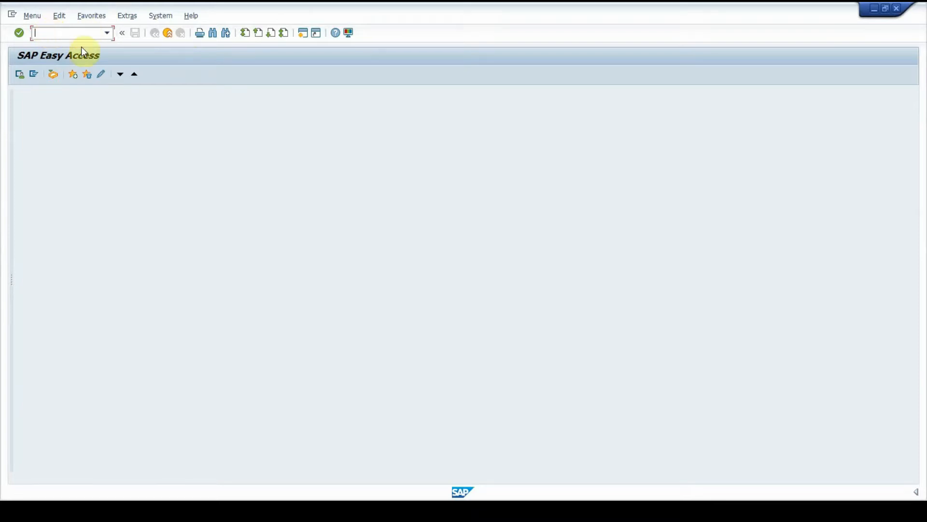
Launch the SAP Fiori Launchpad from SAP GUI, allowing it in the security prompt
{"action": "type", "text": "/N/"}
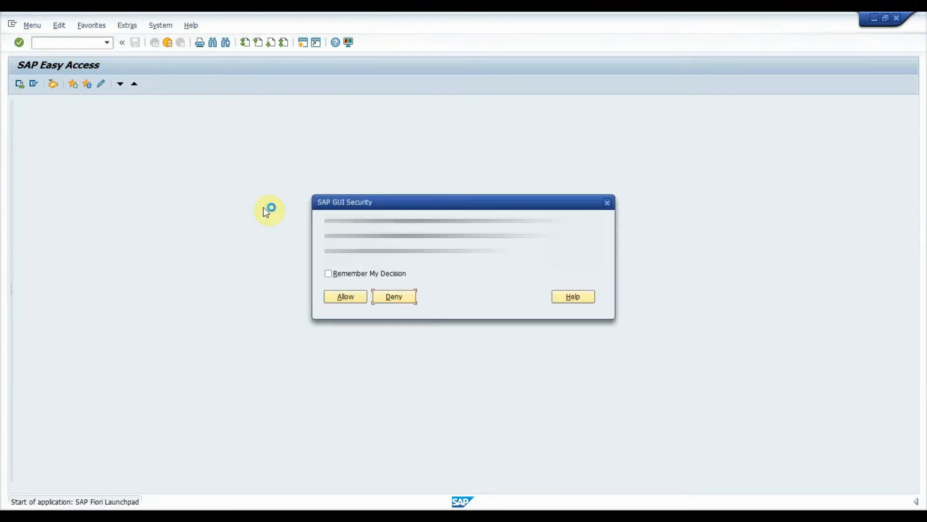
{"action": "left_click", "coordinate": [345, 296]}
{"action": "type", "text": "migrate"}
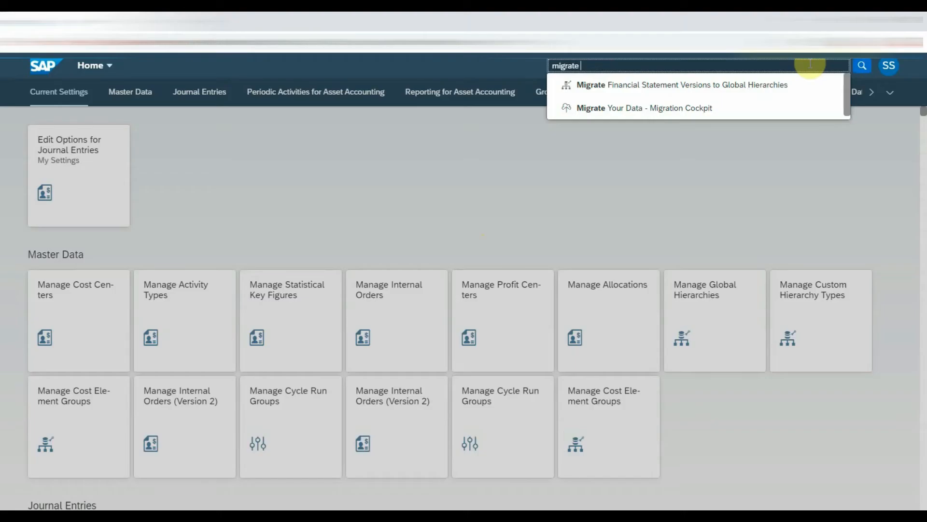
Search the launchpad and open the 'Migrate Your Data - Migration Cockpit' app
{"action": "type", "text": "you"}
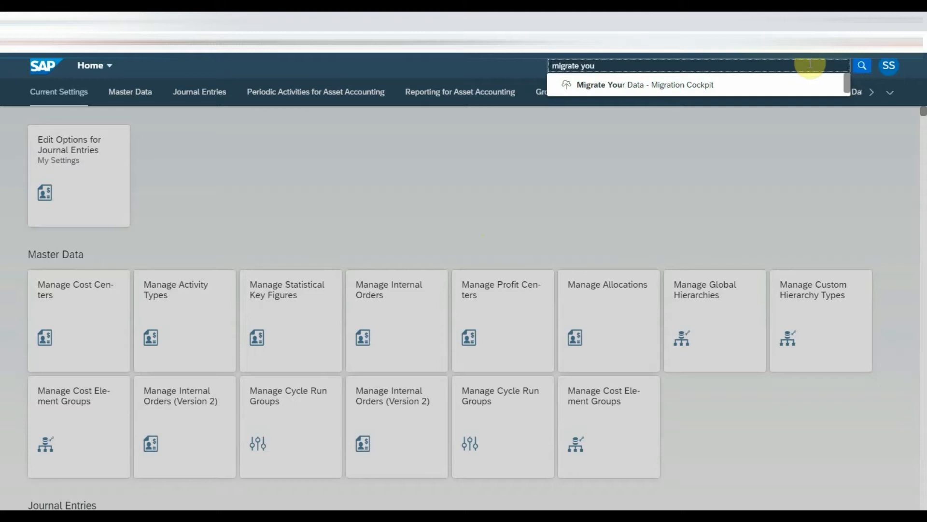
{"action": "left_click", "coordinate": [645, 85]}
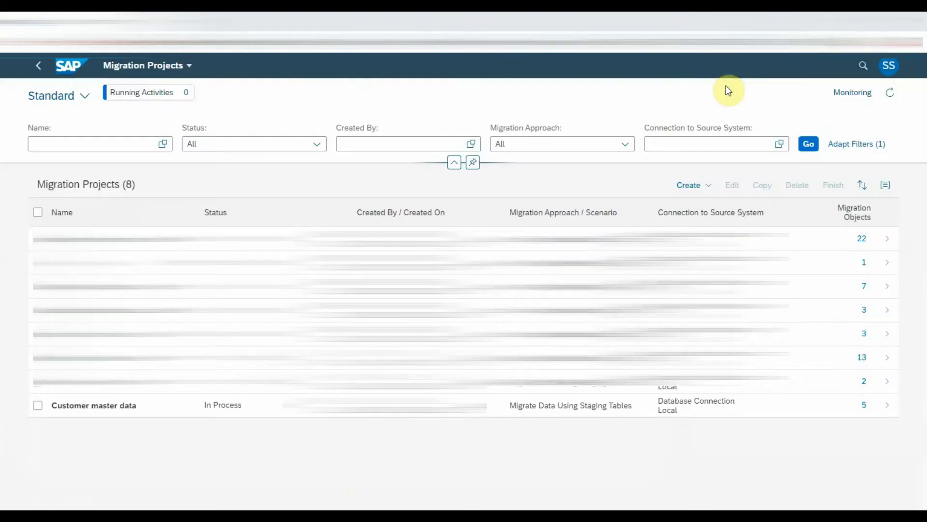
{"action": "mouse_move", "coordinate": [146, 411]}
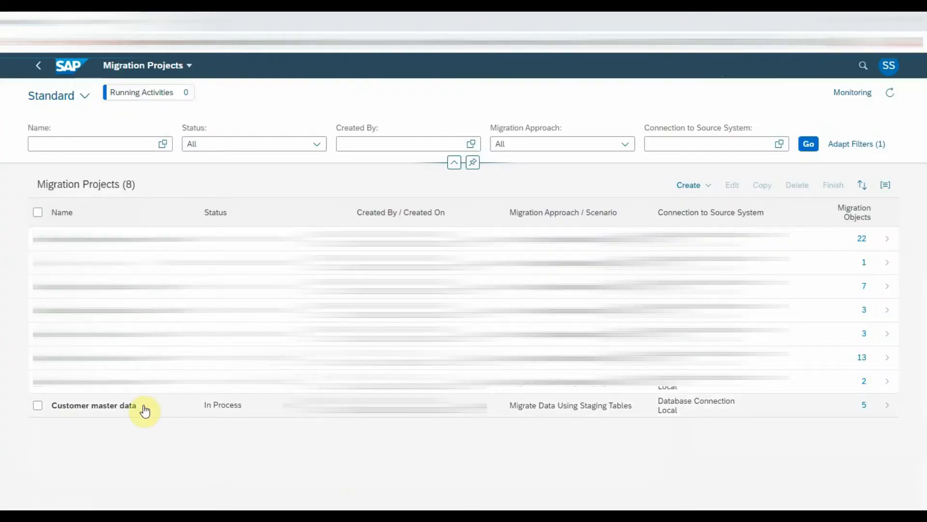
Open the 'Customer master data' project from the Migration Projects table
{"action": "left_click", "coordinate": [94, 405]}
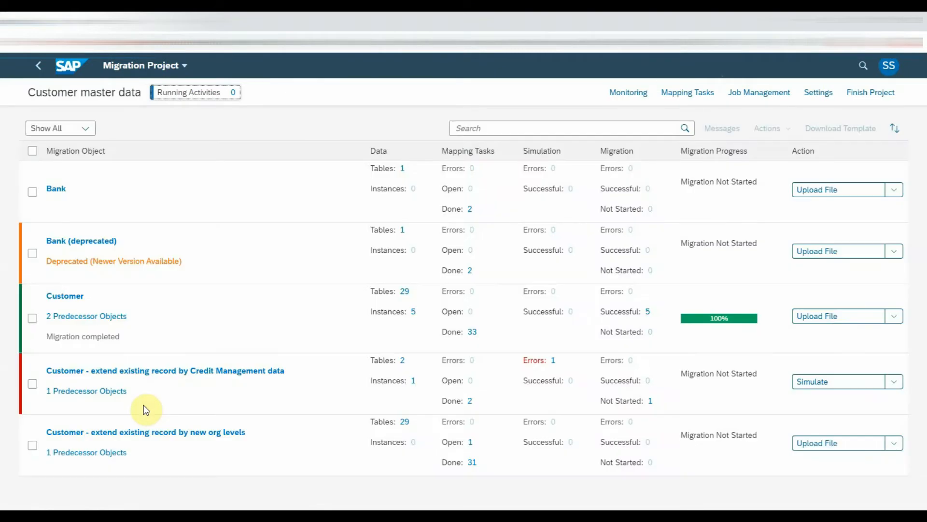
{"action": "mouse_move", "coordinate": [244, 407]}
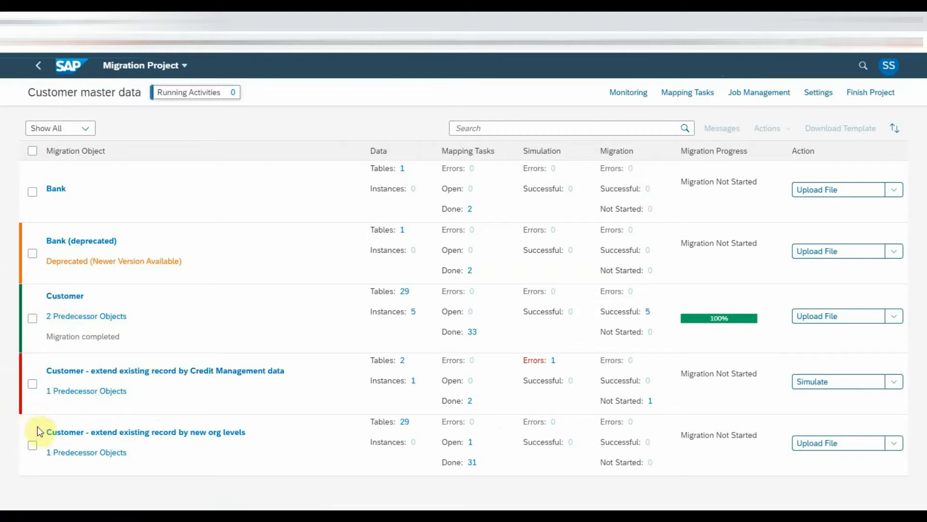
{"action": "mouse_move", "coordinate": [134, 439]}
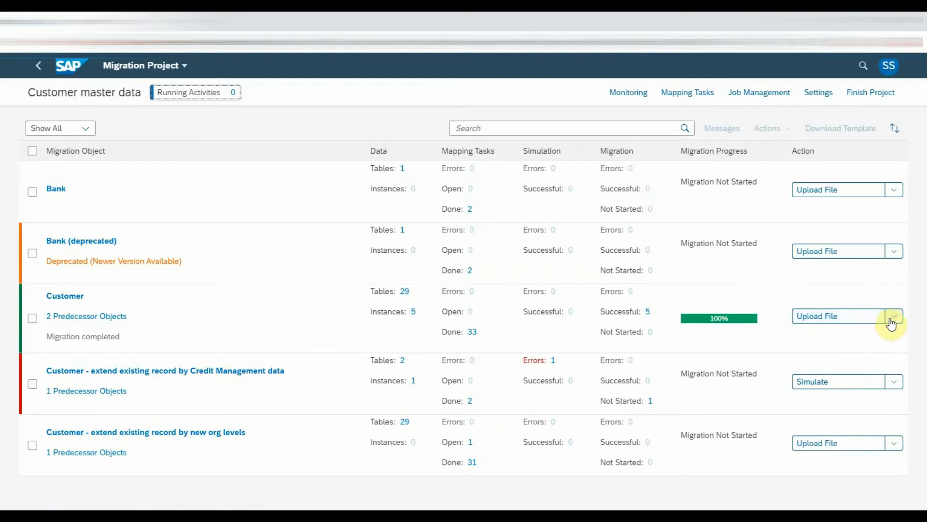
Download and save the Customer object's source data template as an XML file
{"action": "left_click", "coordinate": [894, 316]}
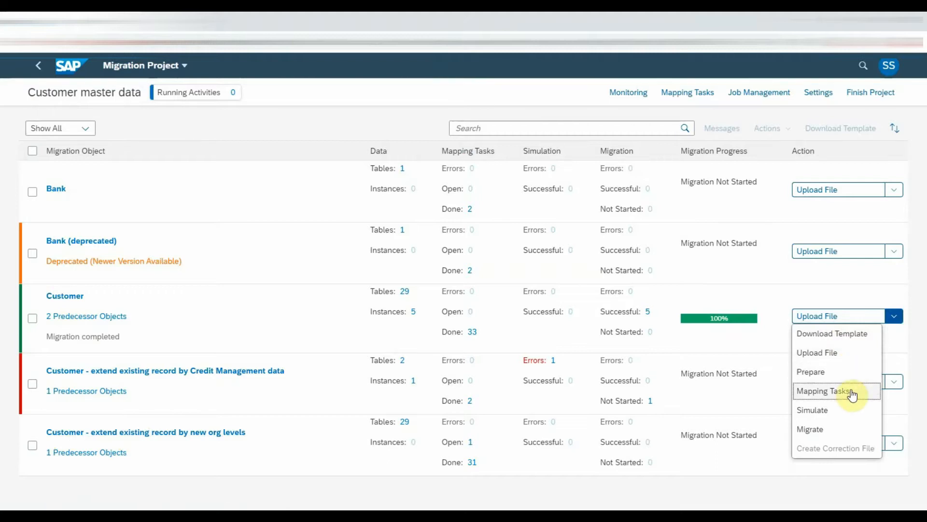
{"action": "mouse_move", "coordinate": [856, 375]}
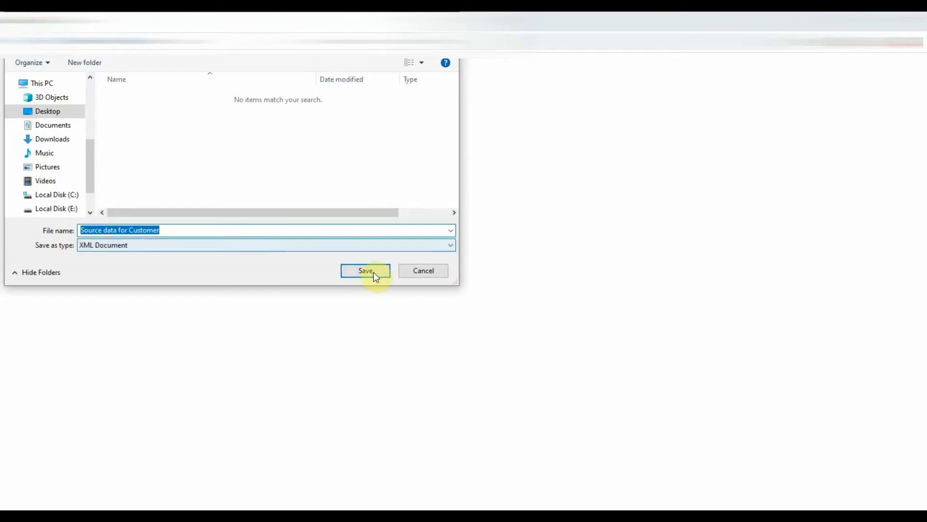
{"action": "left_click", "coordinate": [365, 270]}
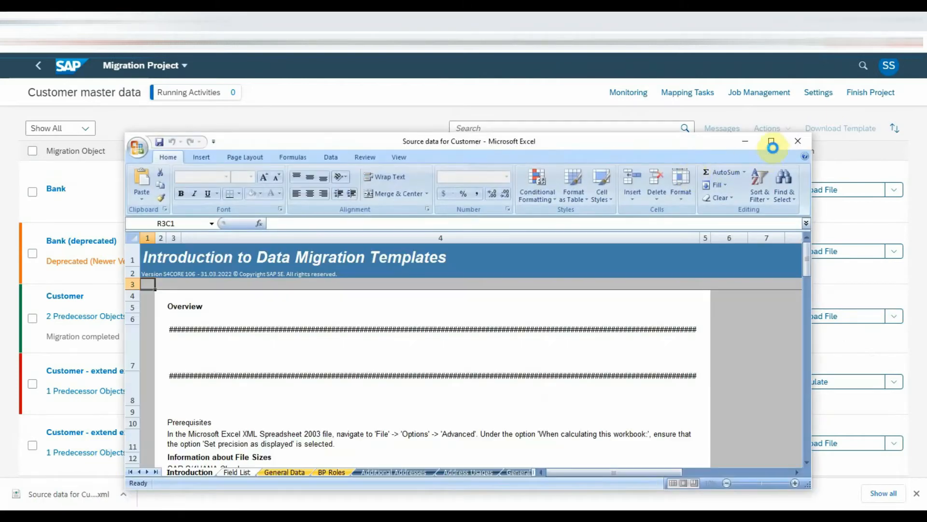
Maximize Excel and review field importance on the template's Field List sheet
{"action": "left_click", "coordinate": [772, 141]}
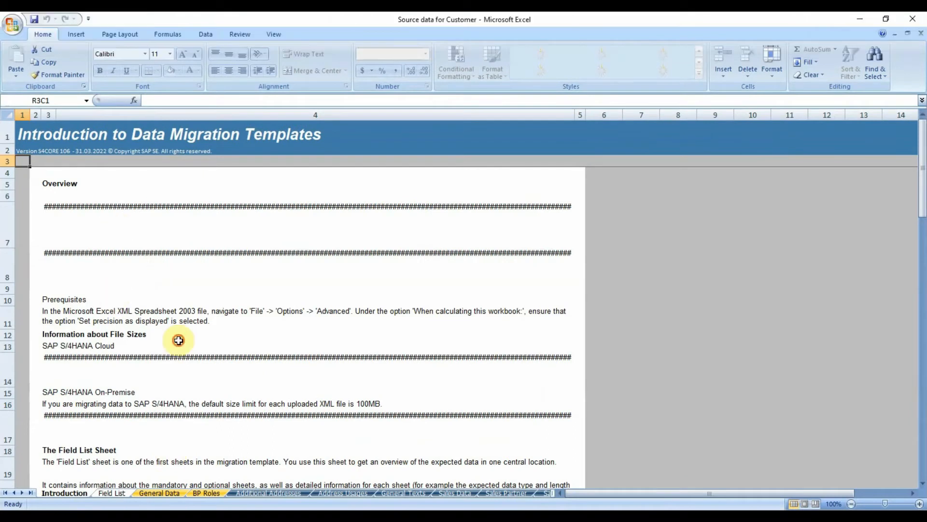
{"action": "left_click", "coordinate": [177, 356]}
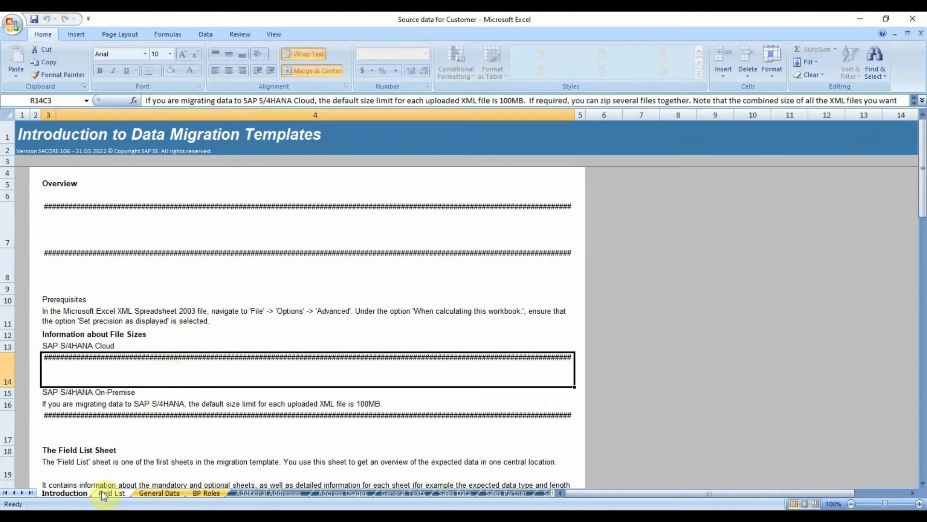
{"action": "left_click", "coordinate": [111, 493]}
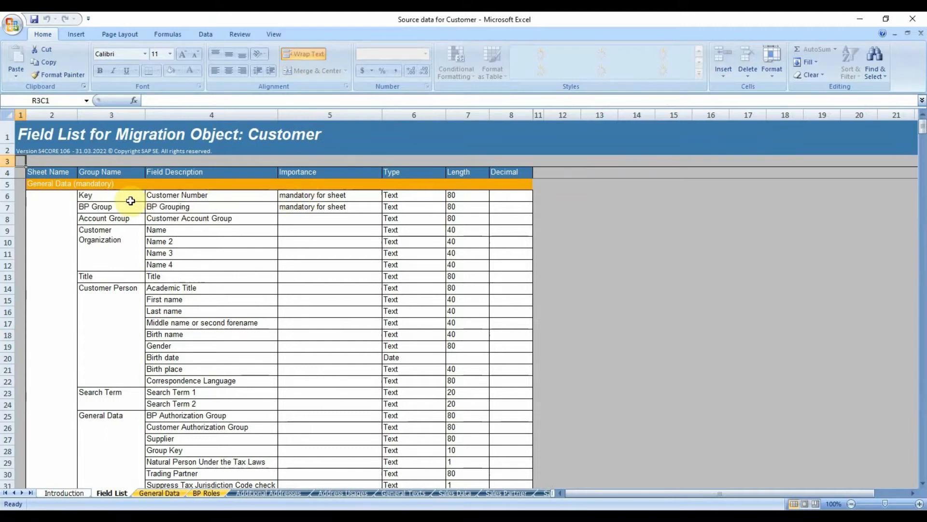
{"action": "left_click", "coordinate": [112, 196]}
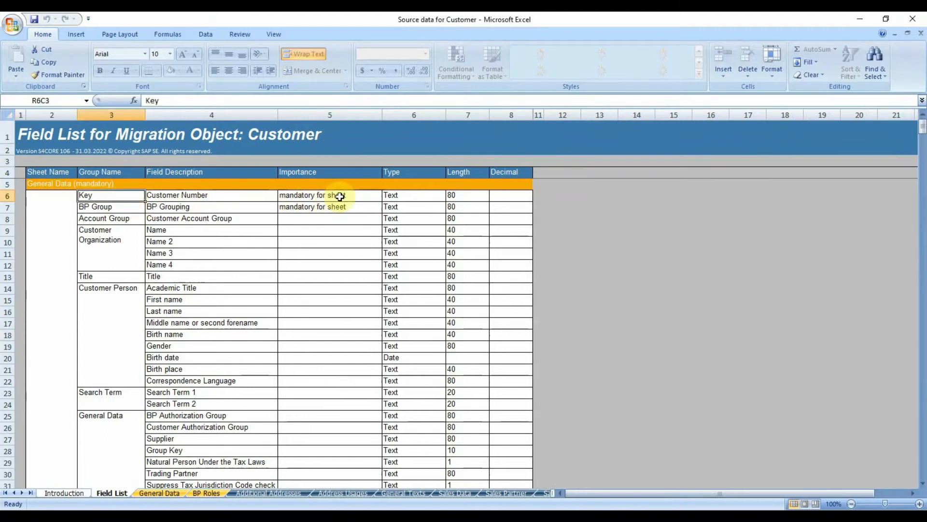
{"action": "left_click", "coordinate": [330, 206]}
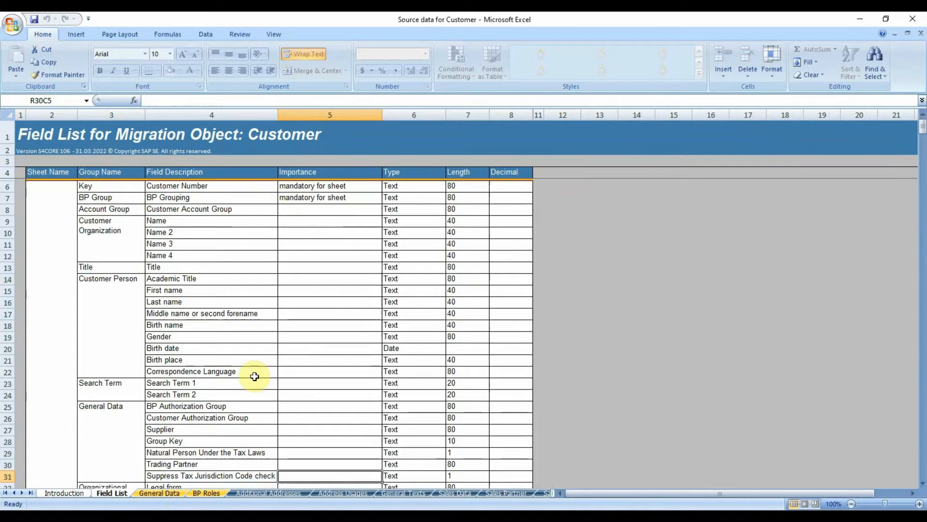
Review General Data's address fields (Test Street, country IN), then open BP Roles
{"action": "left_click", "coordinate": [158, 494]}
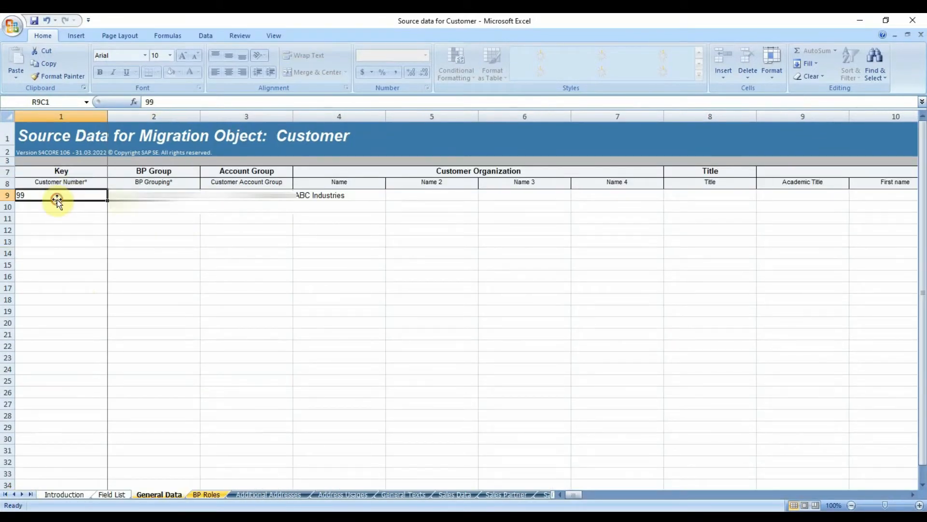
{"action": "mouse_move", "coordinate": [85, 203]}
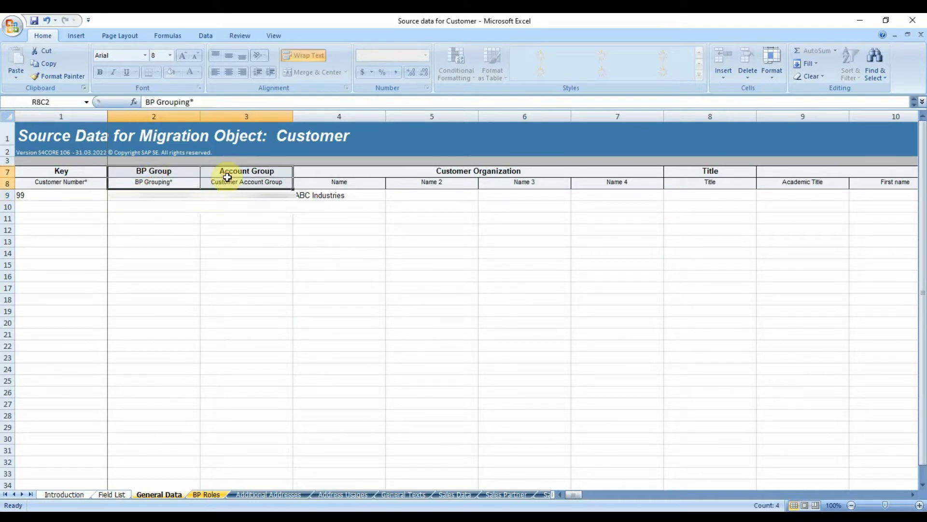
{"action": "mouse_move", "coordinate": [484, 172]}
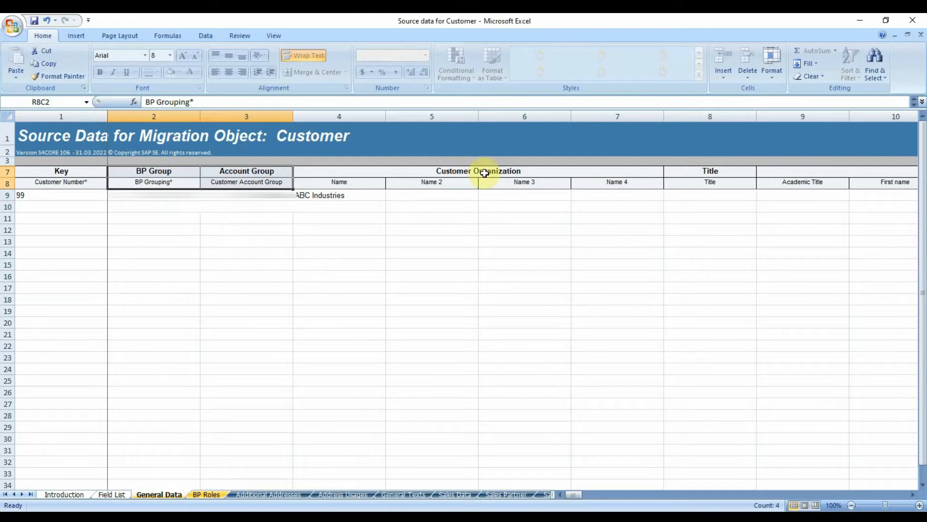
{"action": "left_click", "coordinate": [479, 171]}
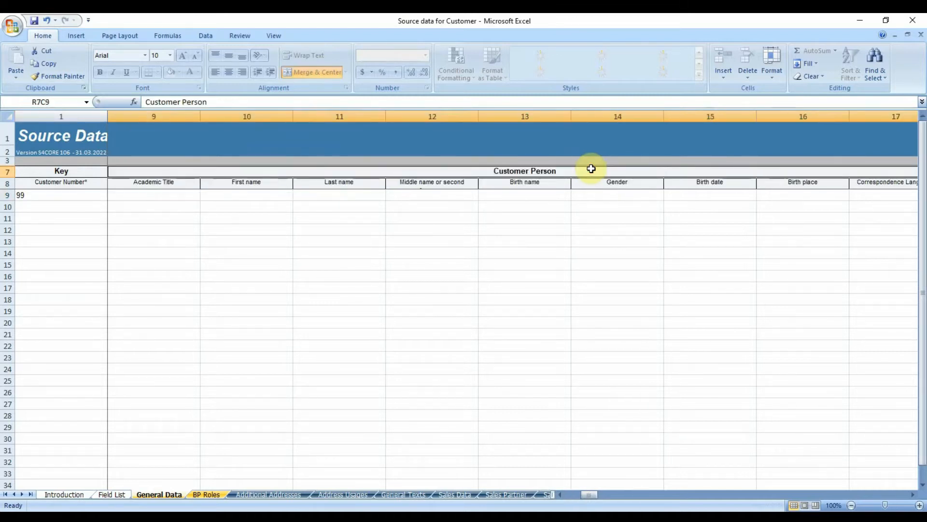
{"action": "mouse_move", "coordinate": [450, 205]}
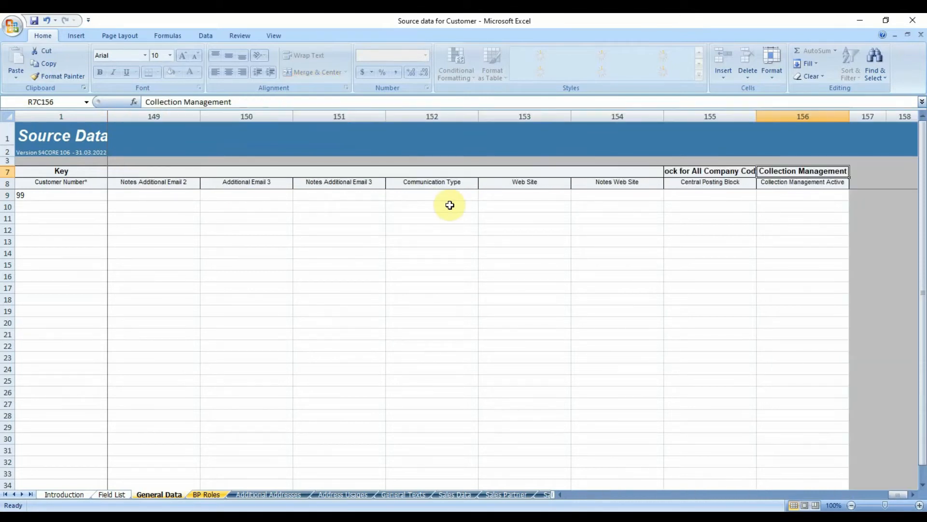
{"action": "scroll", "scroll_direction": "left", "scroll_amount": 3}
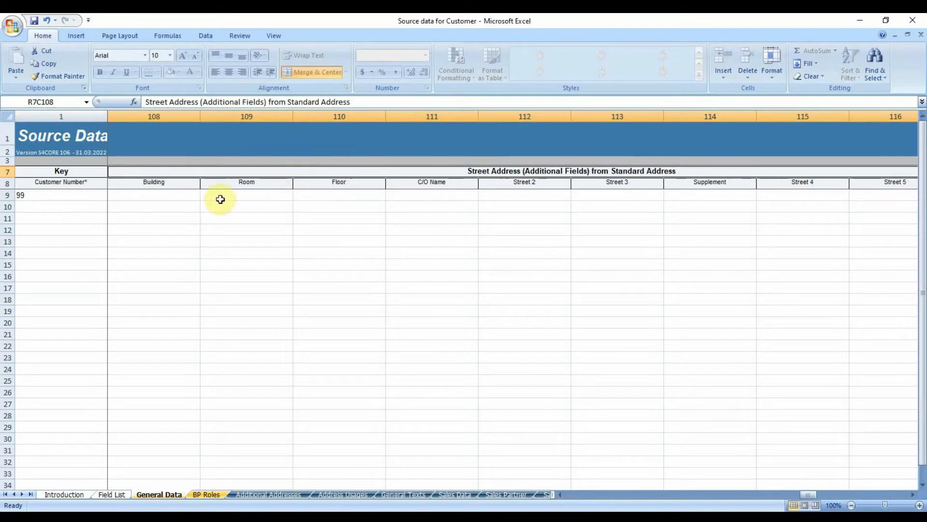
{"action": "scroll", "scroll_direction": "left", "scroll_amount": 3}
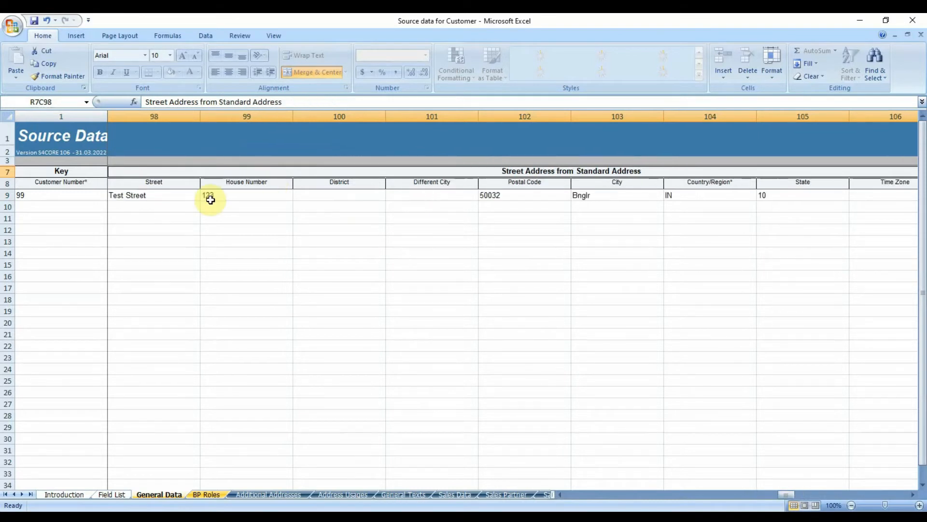
{"action": "left_click", "coordinate": [153, 195]}
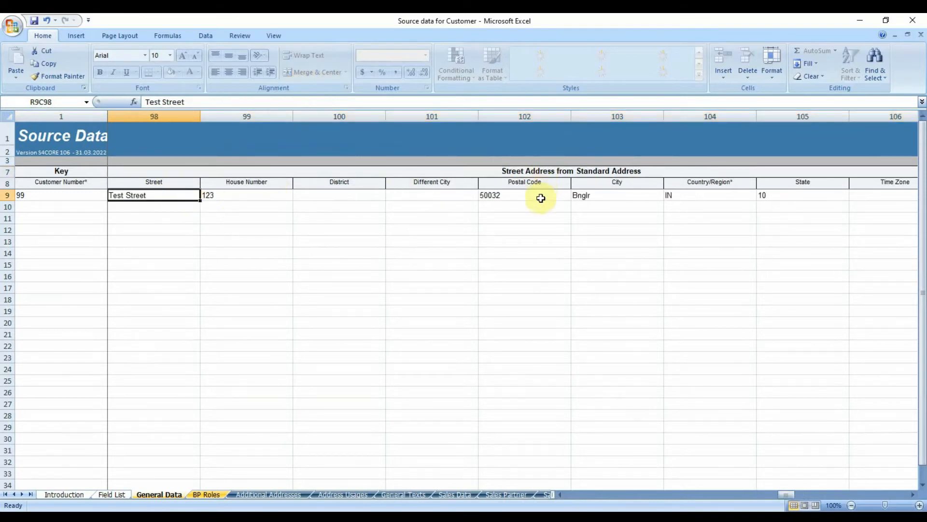
{"action": "left_click", "coordinate": [709, 195]}
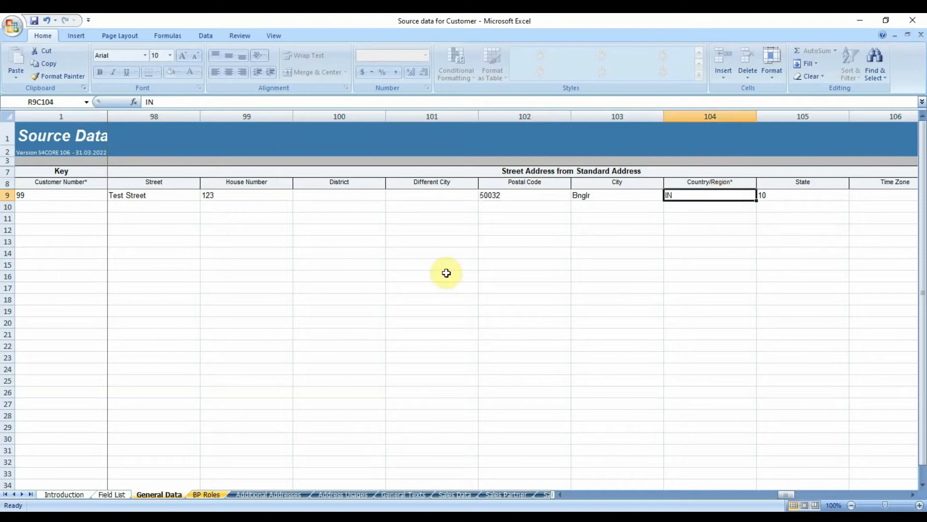
{"action": "left_click", "coordinate": [206, 494]}
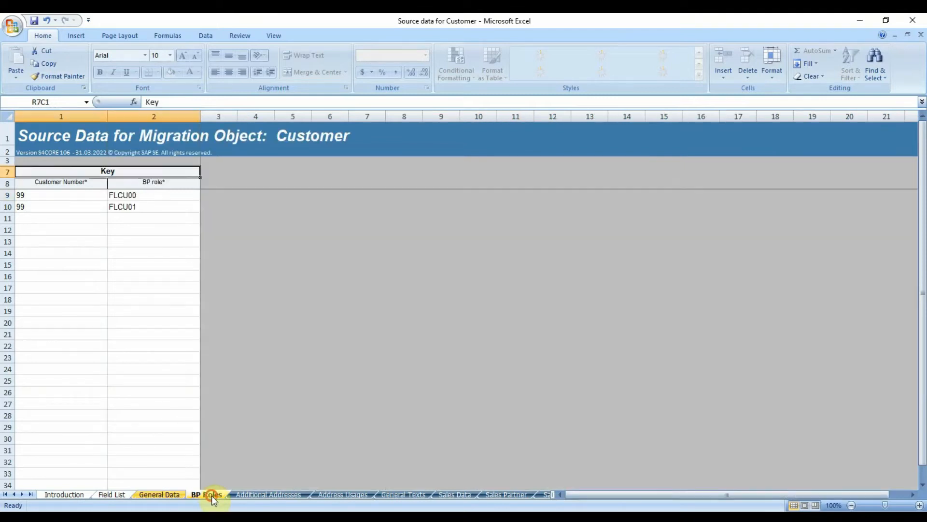
Check the FLCU00 and FLCU01 role entries, then move to the Sales Data sheet
{"action": "left_click", "coordinate": [205, 493]}
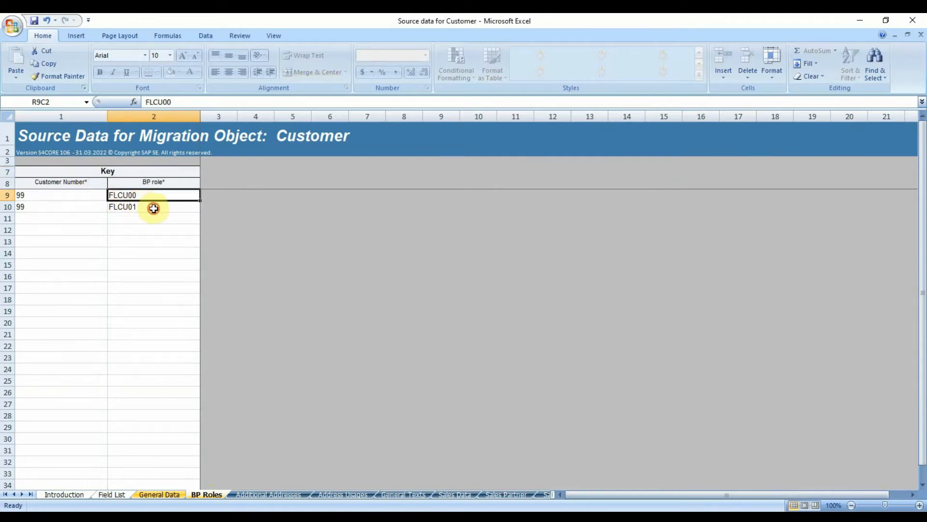
{"action": "left_click", "coordinate": [153, 206]}
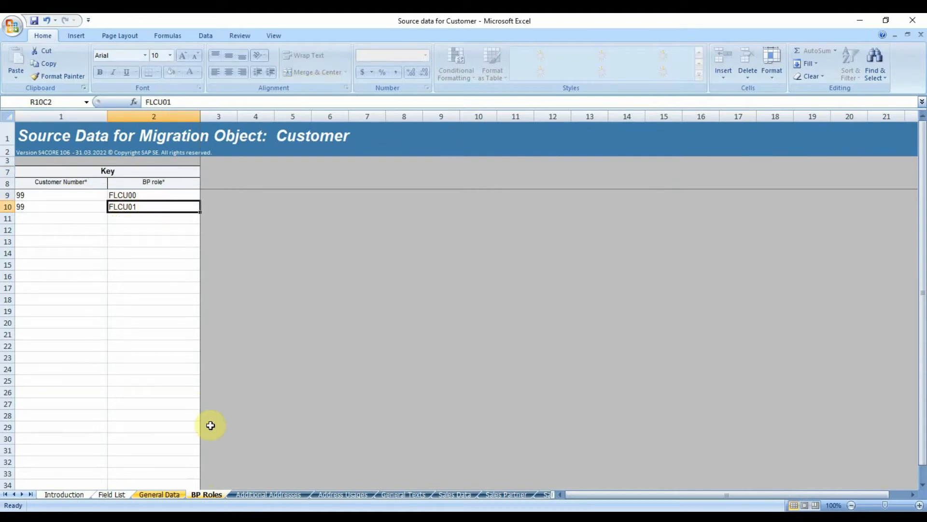
{"action": "mouse_move", "coordinate": [426, 483]}
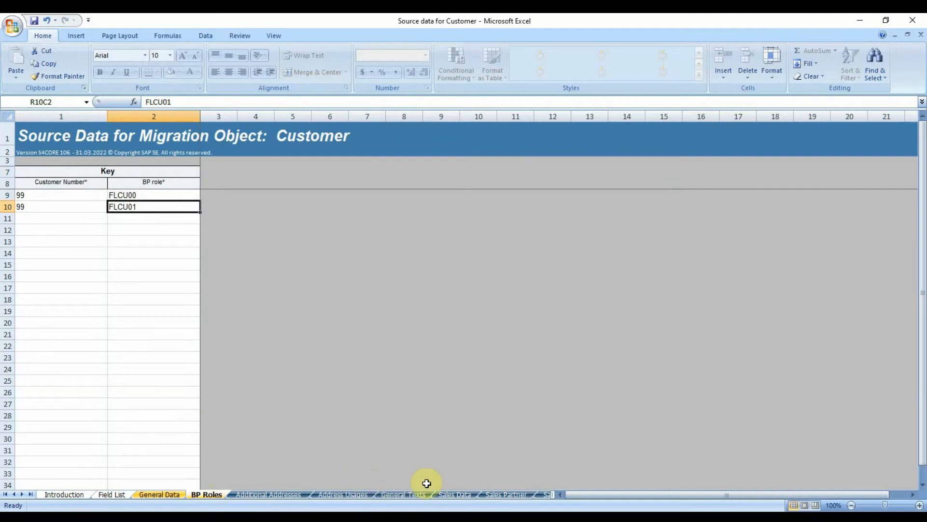
{"action": "left_click", "coordinate": [454, 494]}
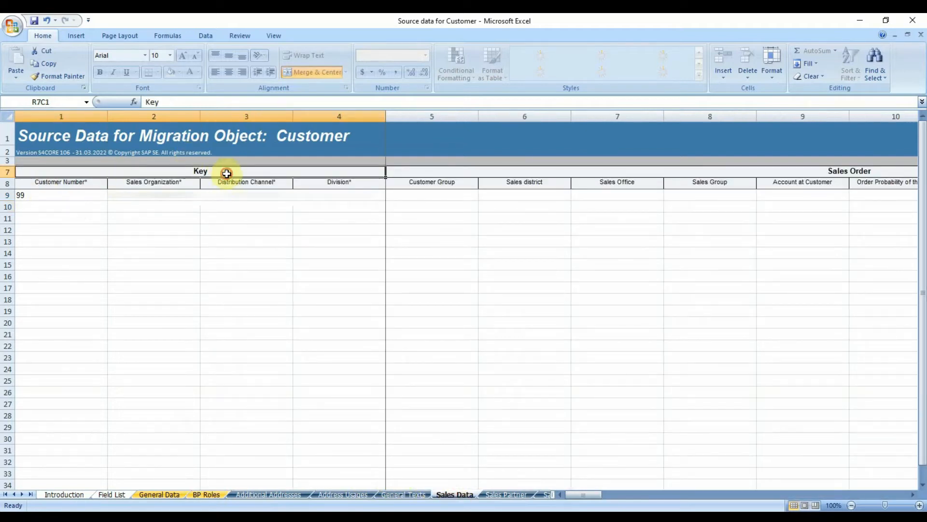
Review the Sales Data price procedure and shipping conditions 01 entries
{"action": "scroll", "scroll_direction": "right", "scroll_amount": 3}
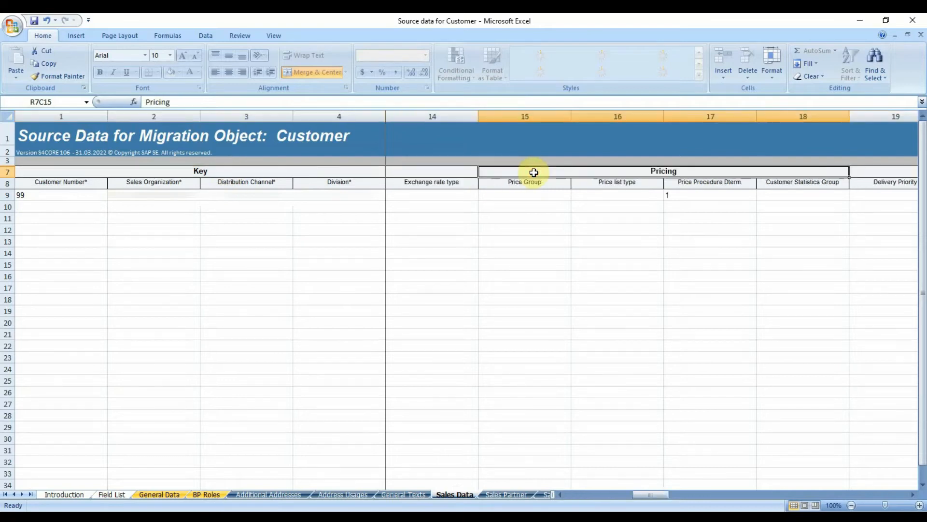
{"action": "left_click", "coordinate": [709, 194]}
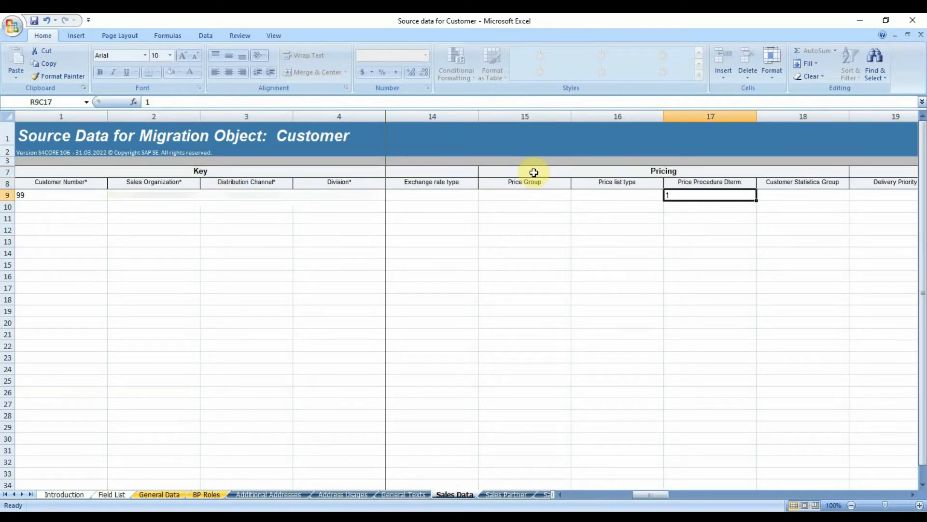
{"action": "scroll", "scroll_direction": "right", "scroll_amount": 3}
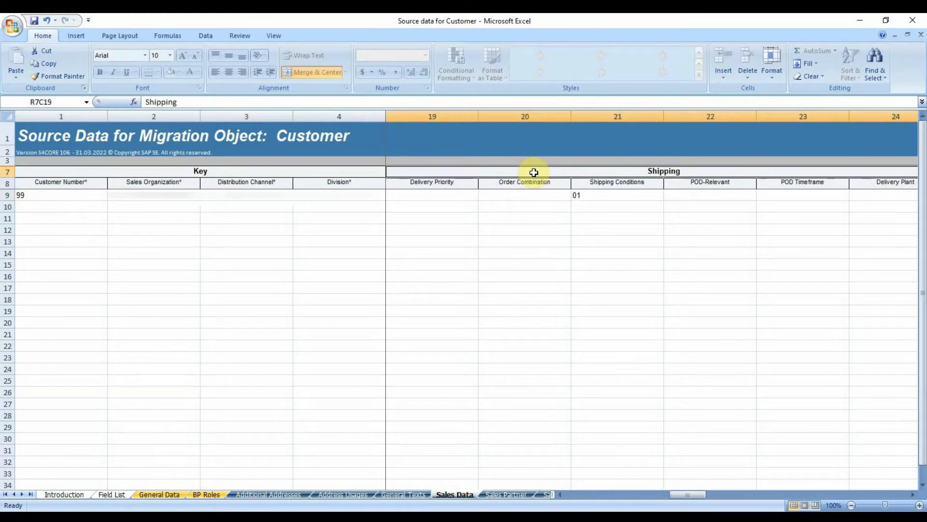
{"action": "left_click", "coordinate": [524, 195]}
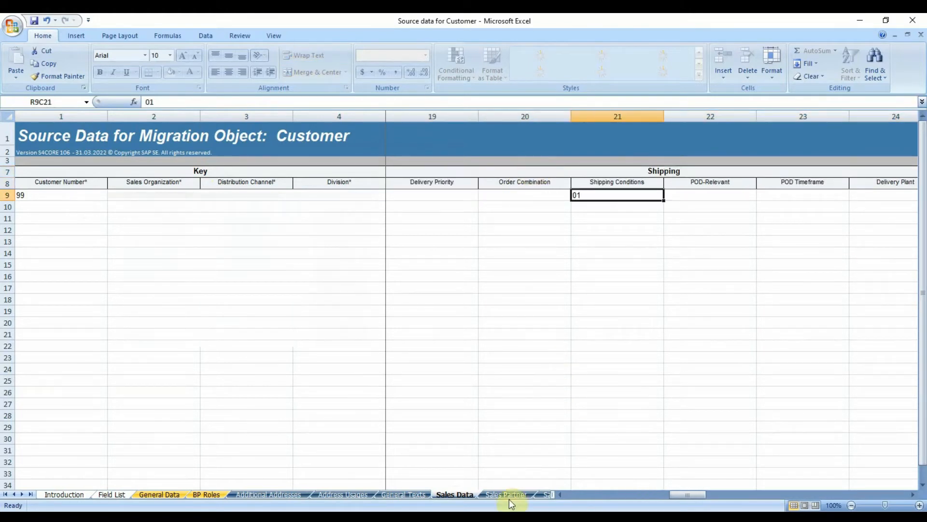
Open the Sales Partner sheet and scroll the sheet tabs to later sheets
{"action": "left_click", "coordinate": [506, 495]}
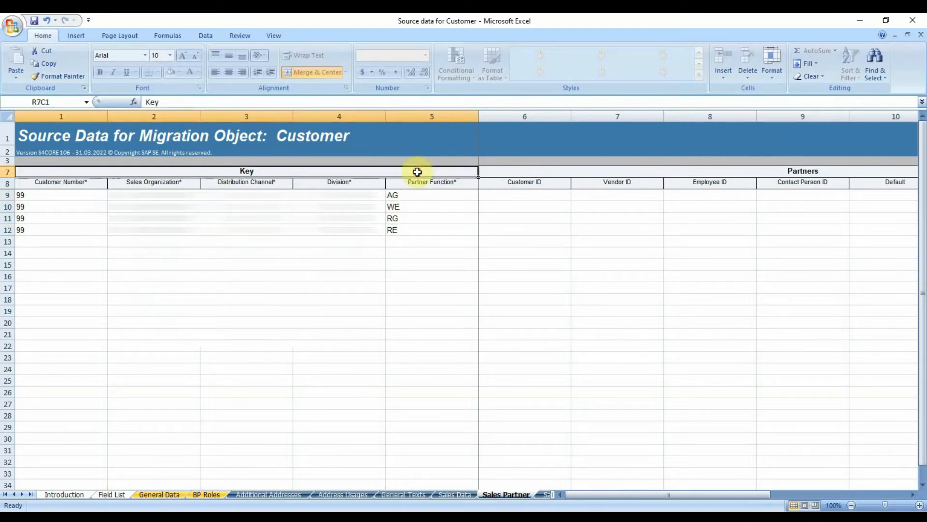
{"action": "mouse_move", "coordinate": [512, 198]}
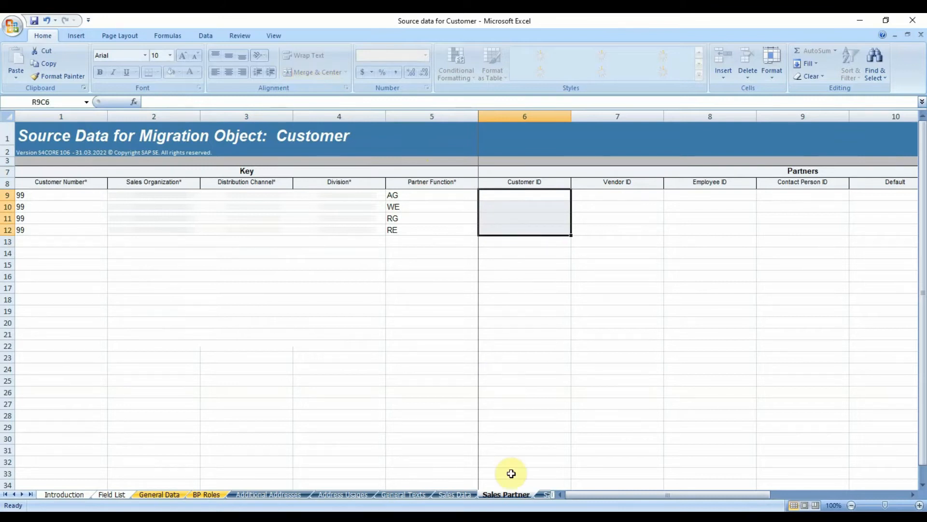
{"action": "left_click", "coordinate": [22, 495]}
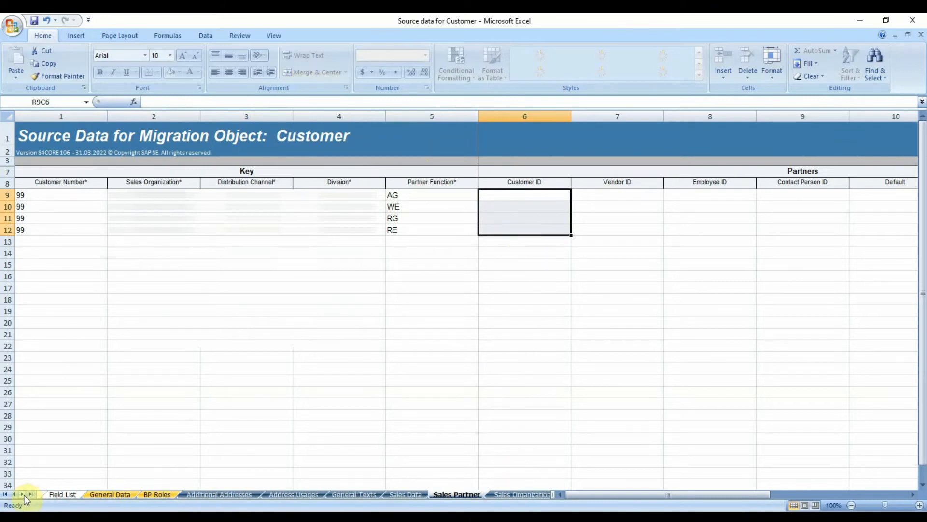
{"action": "left_click", "coordinate": [21, 495]}
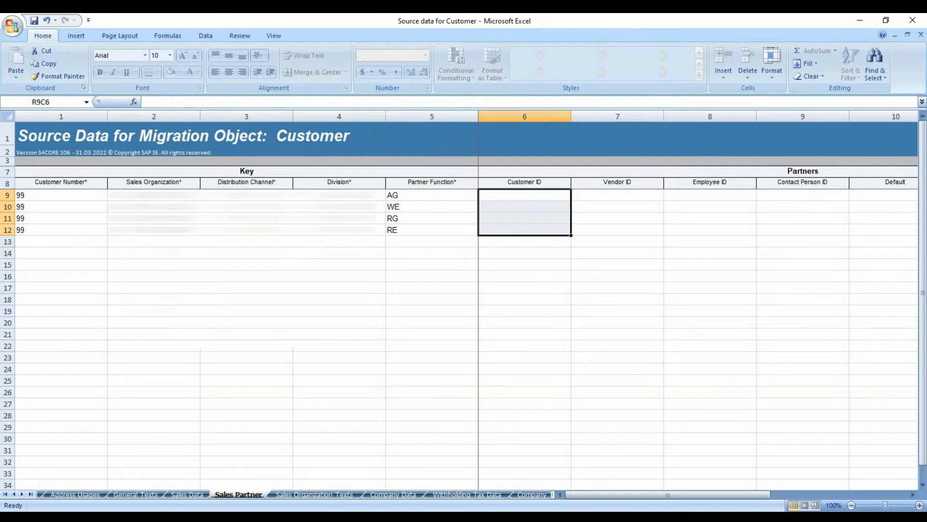
Browse Company Data's Blocking Data columns, then open the Industries sheet (0001, 1002, X)
{"action": "left_click", "coordinate": [392, 494]}
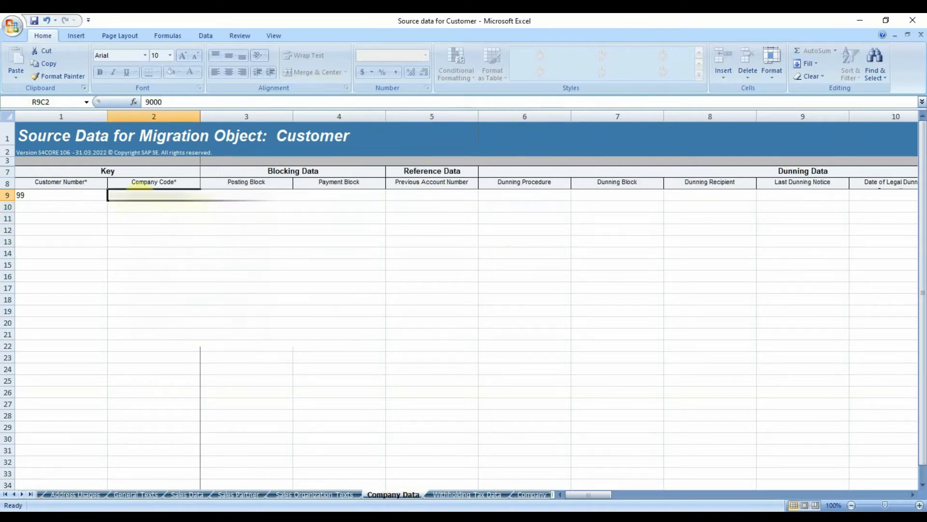
{"action": "left_click", "coordinate": [291, 171]}
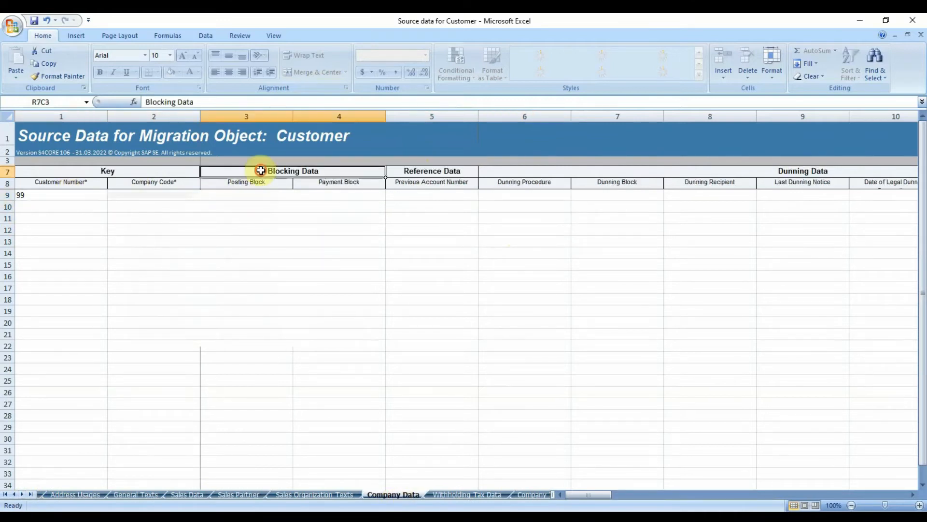
{"action": "scroll", "scroll_direction": "right", "scroll_amount": 3}
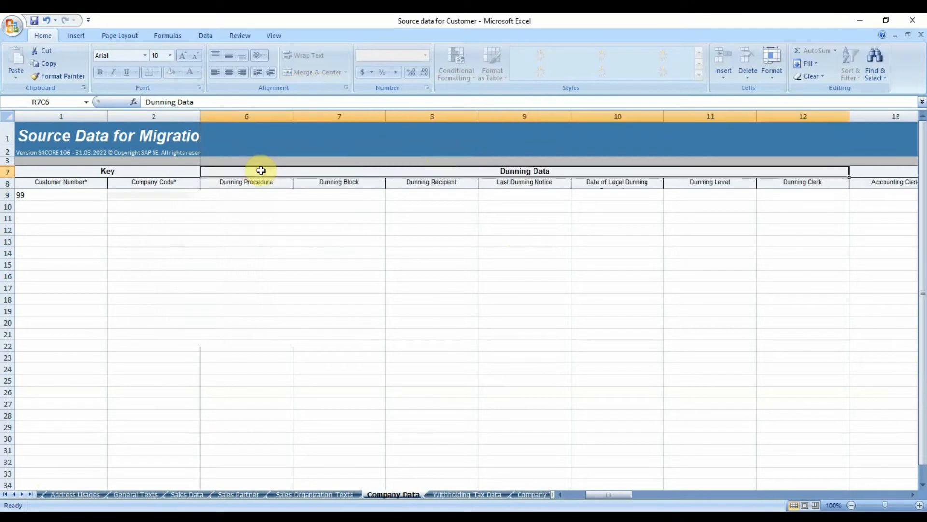
{"action": "scroll", "scroll_direction": "right", "scroll_amount": 3}
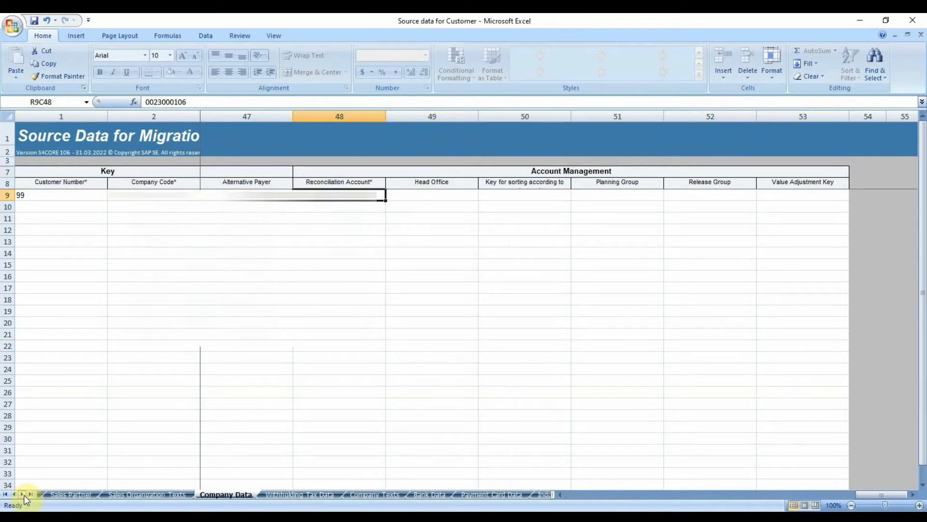
{"action": "left_click", "coordinate": [21, 495]}
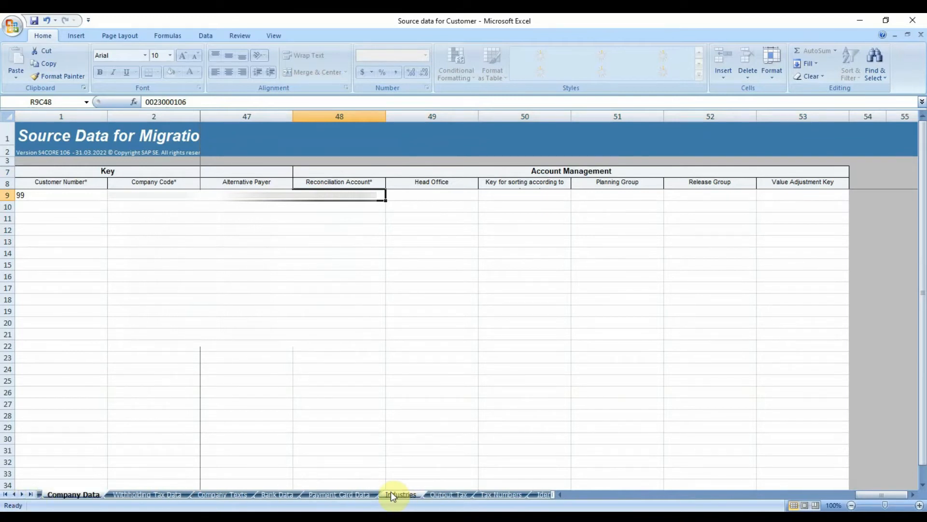
{"action": "left_click", "coordinate": [401, 494]}
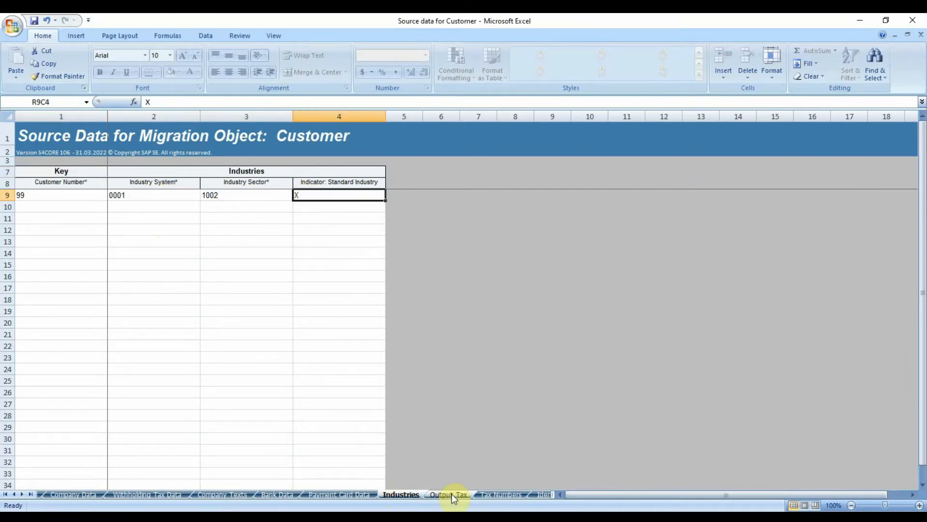
Check Output Tax and Tax Numbers, then save the workbook as XML Spreadsheet 2003
{"action": "left_click", "coordinate": [448, 494]}
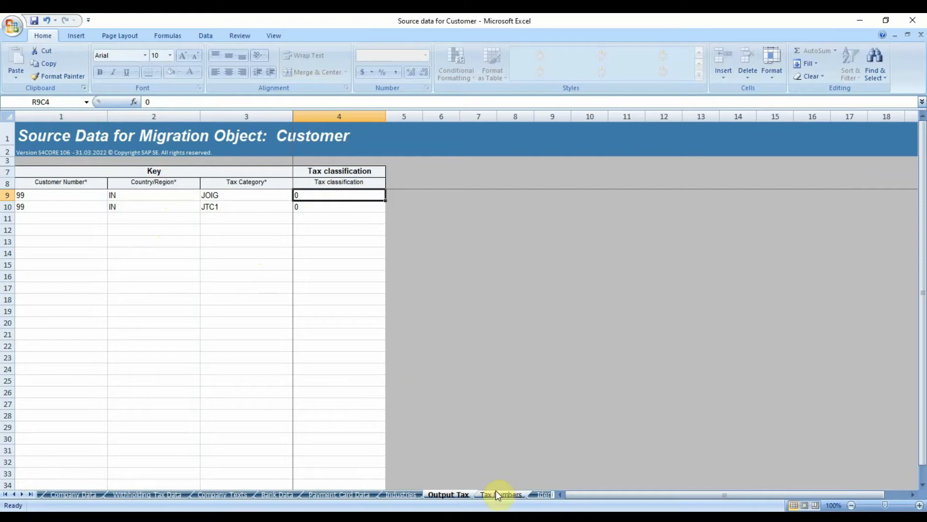
{"action": "left_click", "coordinate": [500, 494]}
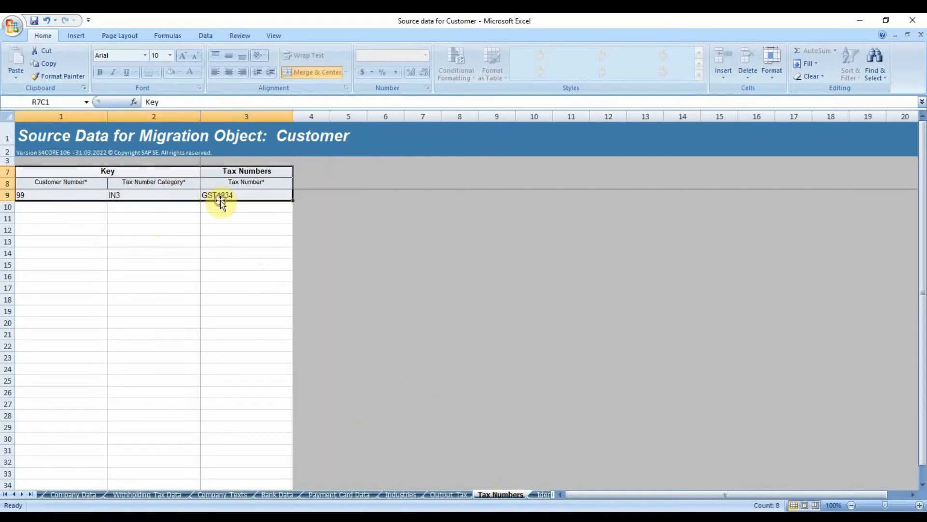
{"action": "left_click", "coordinate": [246, 230]}
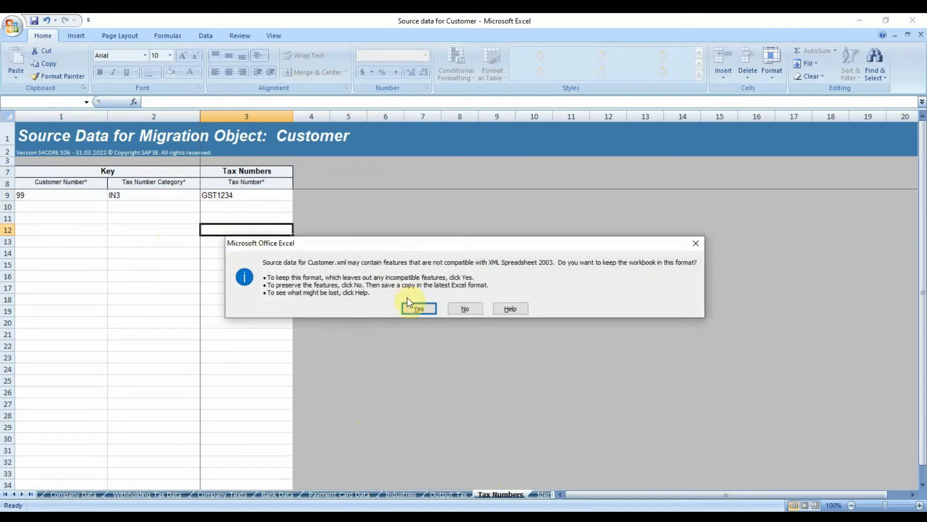
{"action": "left_click", "coordinate": [419, 308]}
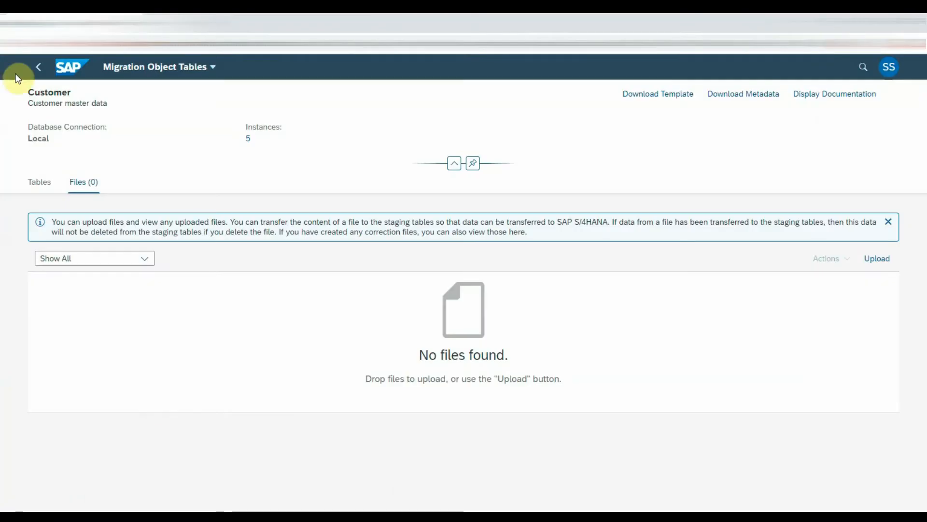
Return to the migration project and open the Customer file upload chooser on the Files tab
{"action": "left_click", "coordinate": [38, 67]}
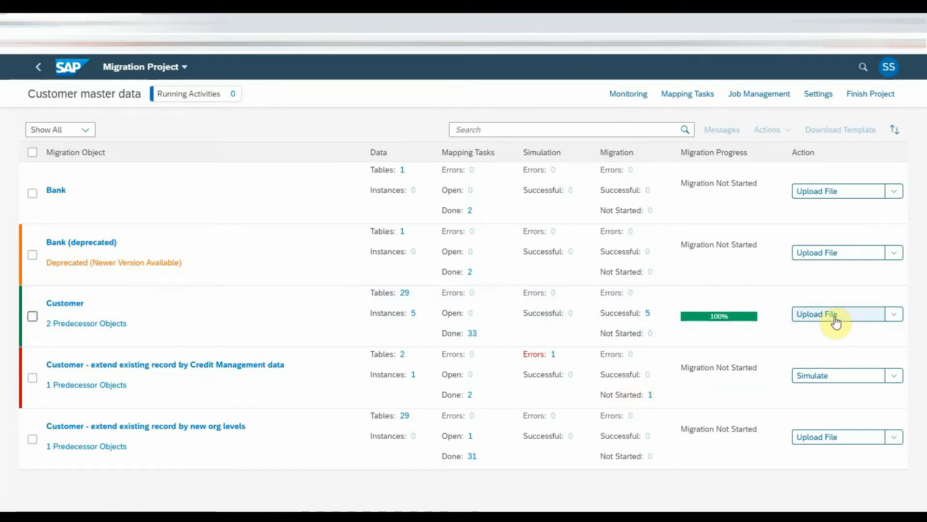
{"action": "left_click", "coordinate": [818, 314]}
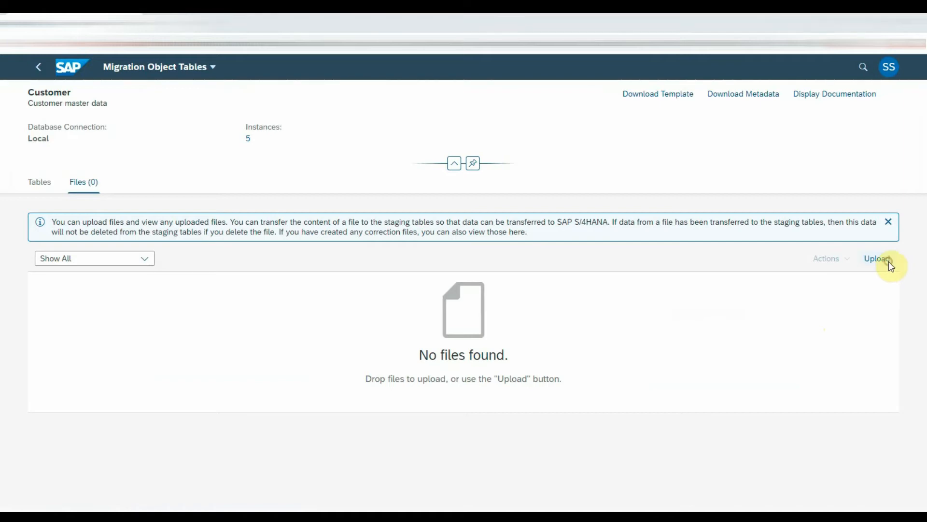
{"action": "left_click", "coordinate": [877, 259]}
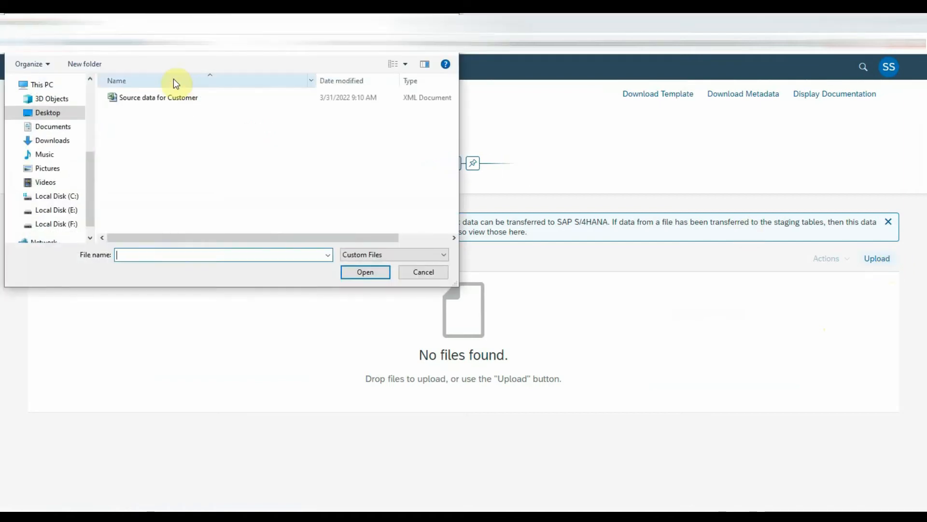
Upload the 'Source data for Customer' XML file into the Customer staging tables
{"action": "left_click", "coordinate": [159, 98]}
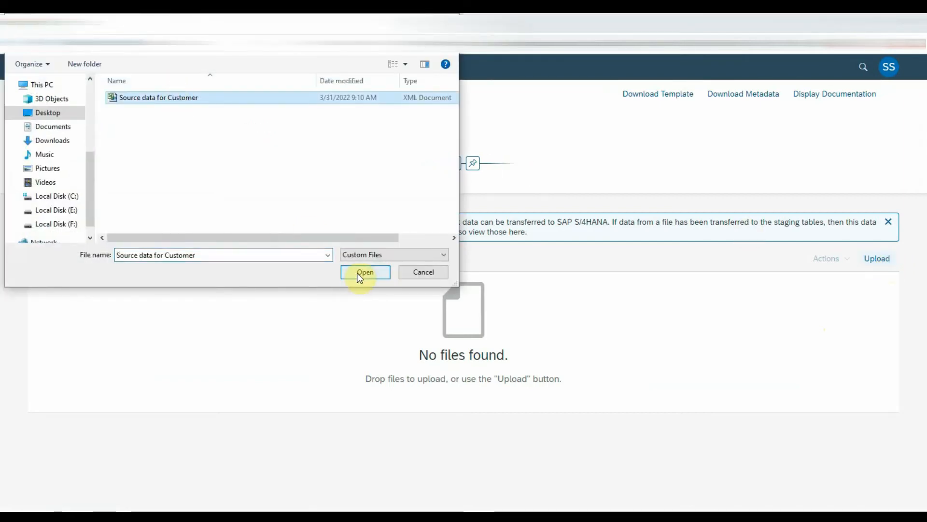
{"action": "left_click", "coordinate": [366, 272]}
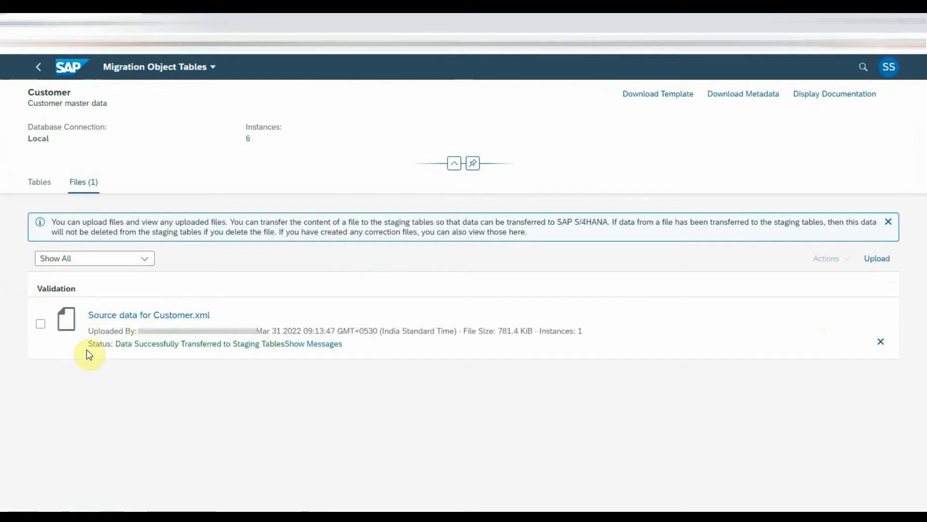
Return to the project overview, where Customer shows 6 instances ready to simulate
{"action": "left_click_drag", "start_coordinate": [88, 344], "coordinate": [278, 344]}
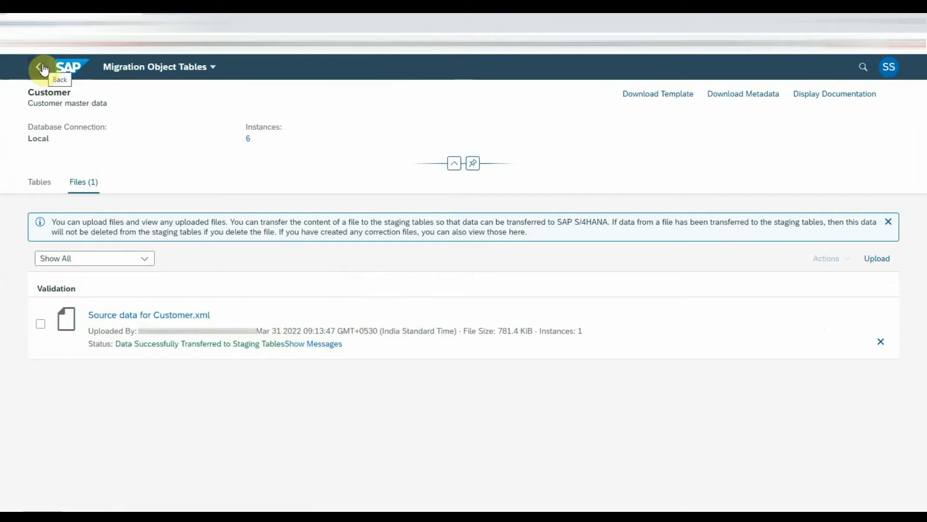
{"action": "left_click", "coordinate": [38, 67]}
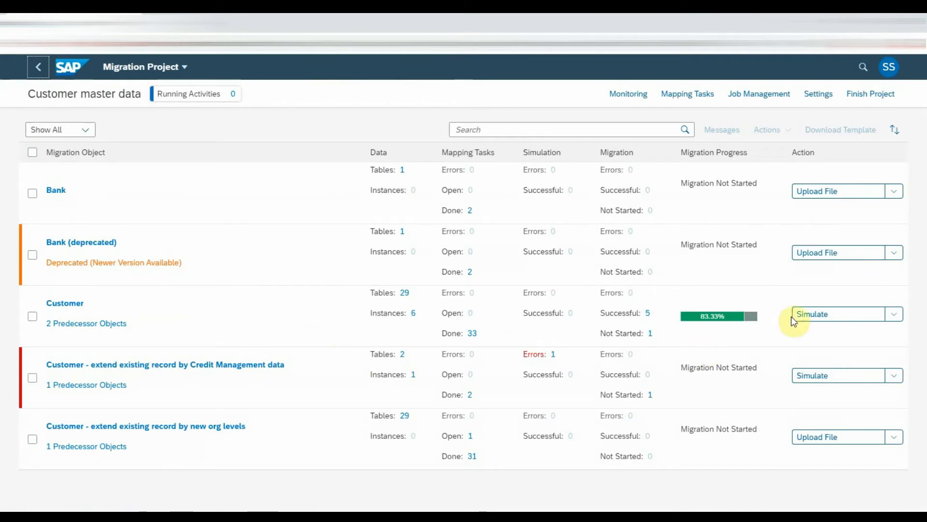
Run Simulate on the Customer object with All Instances selected
{"action": "left_click", "coordinate": [894, 314]}
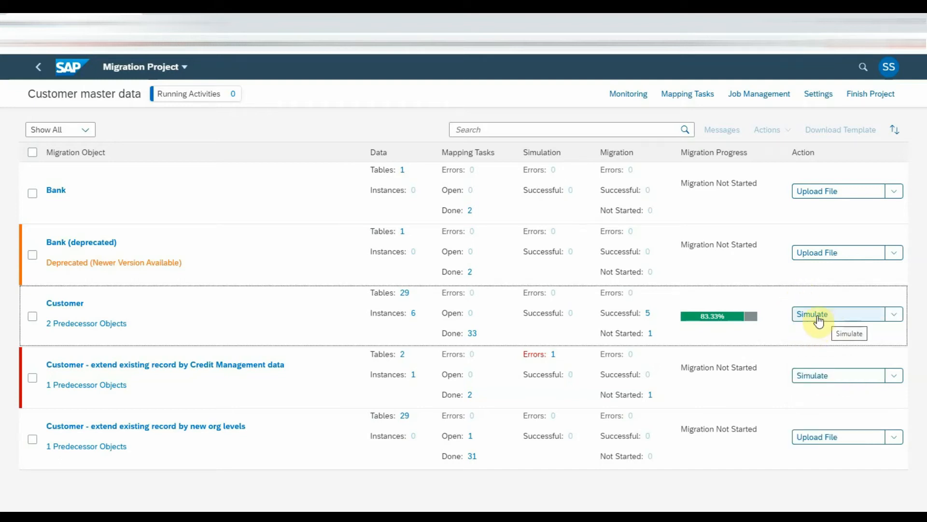
{"action": "left_click", "coordinate": [811, 313]}
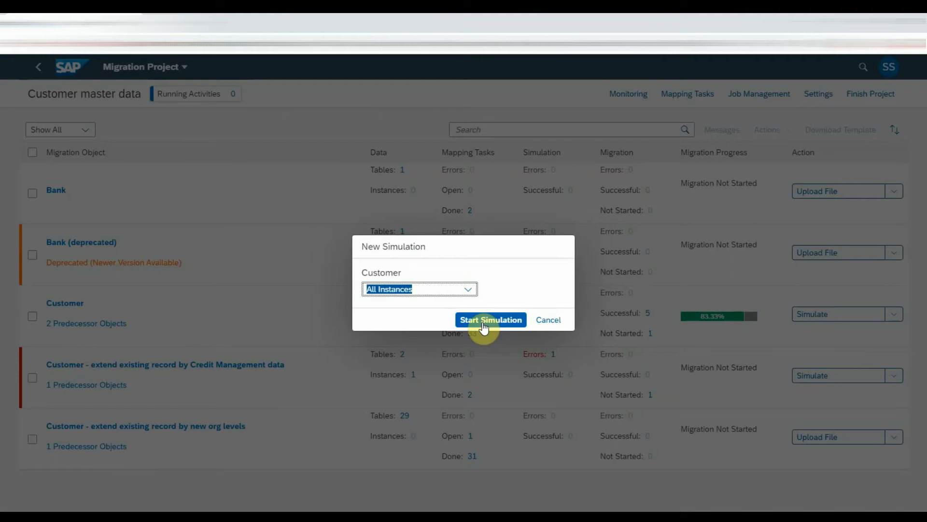
{"action": "left_click", "coordinate": [490, 319]}
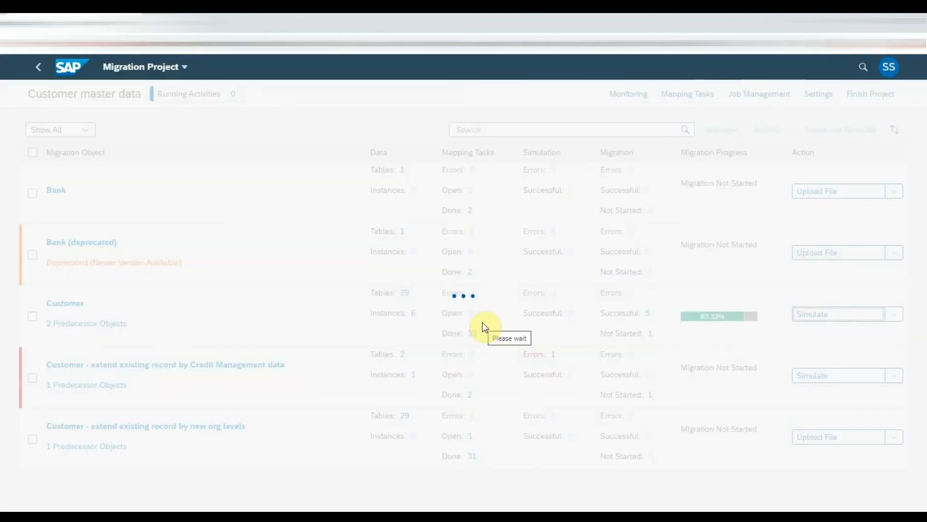
{"action": "left_click", "coordinate": [837, 314]}
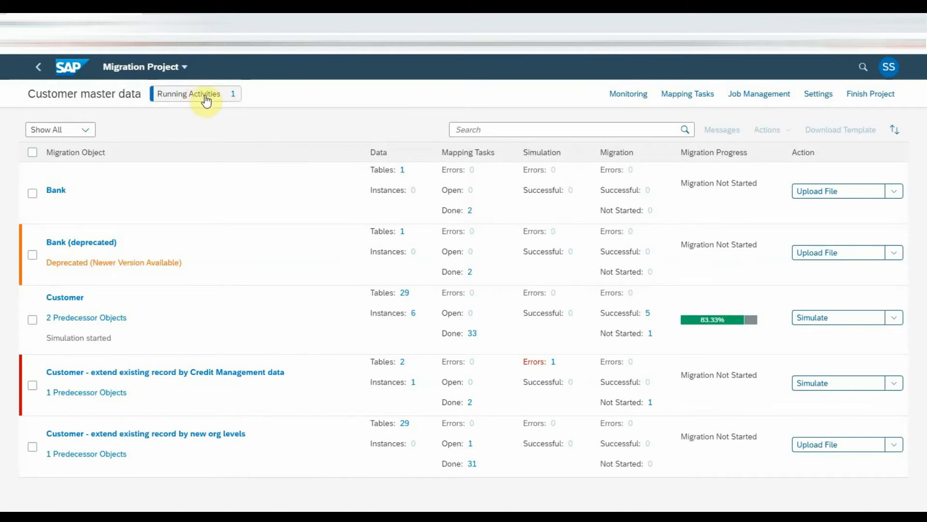
{"action": "mouse_move", "coordinate": [195, 93]}
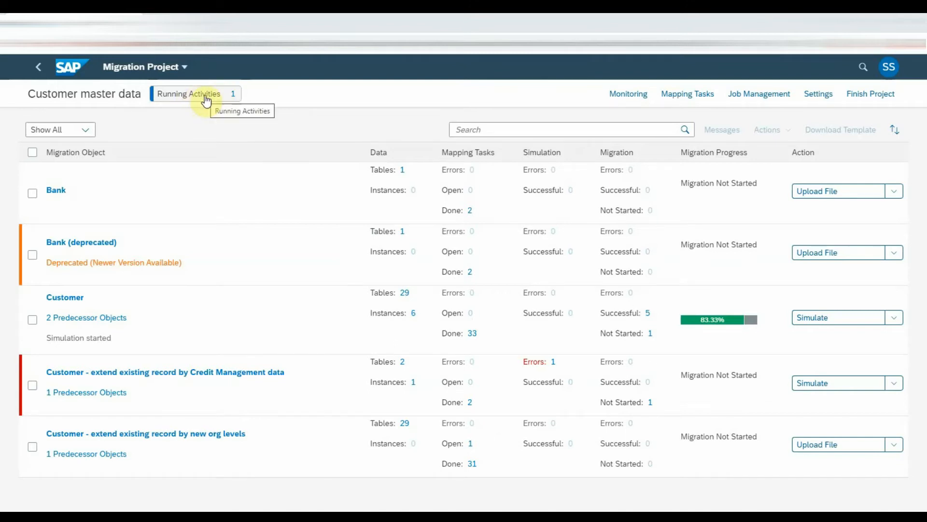
Open View All Running Activities in Monitoring to track the Customer simulation
{"action": "left_click", "coordinate": [189, 93]}
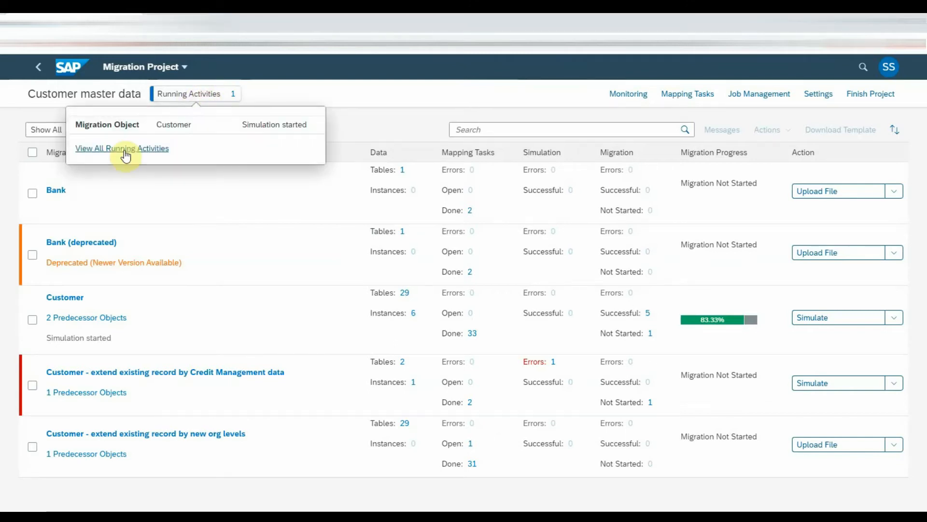
{"action": "left_click", "coordinate": [122, 148]}
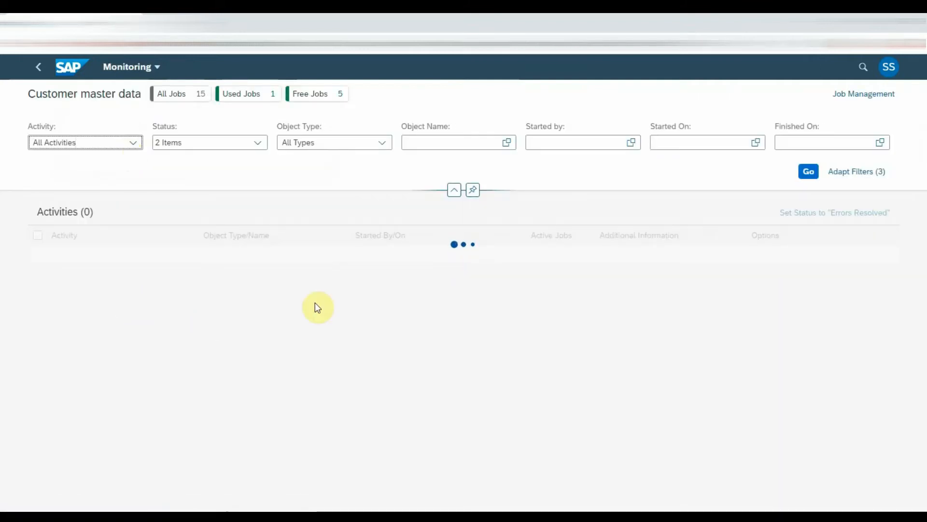
{"action": "mouse_move", "coordinate": [427, 307]}
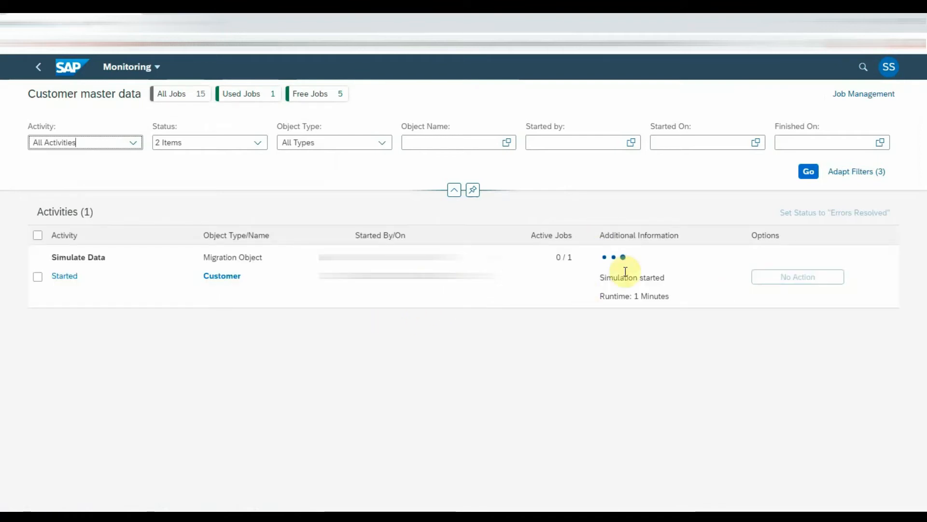
{"action": "mouse_move", "coordinate": [703, 318]}
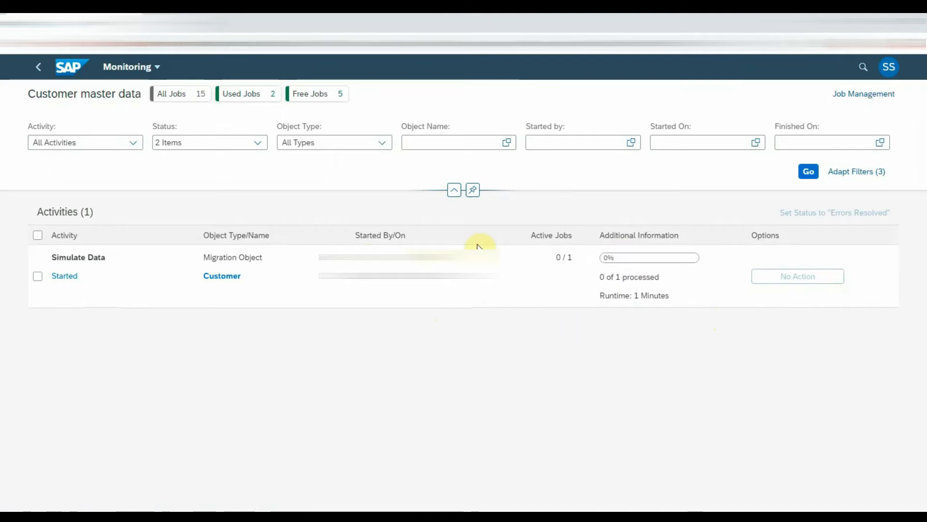
{"action": "mouse_move", "coordinate": [654, 267]}
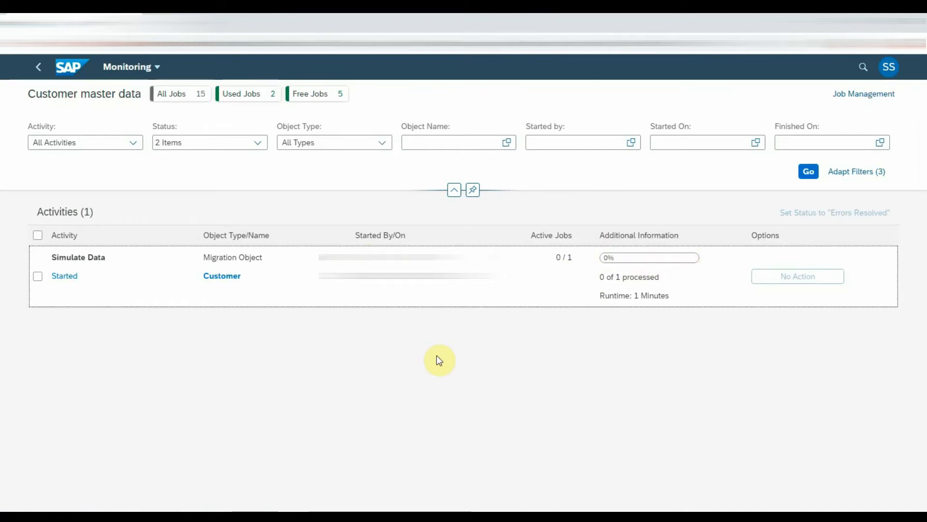
After the Simulate Data job finishes with one error, navigate back to the project overview
{"action": "left_click", "coordinate": [38, 67]}
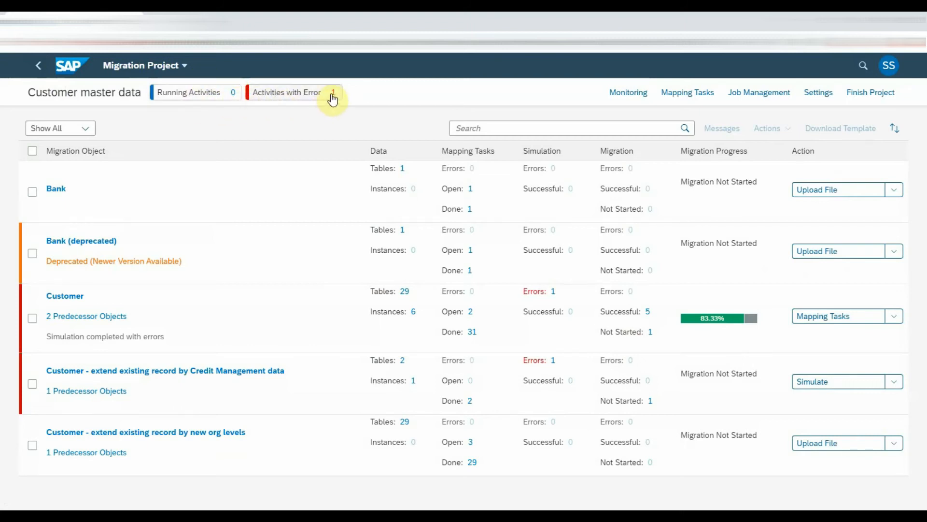
{"action": "mouse_move", "coordinate": [793, 327]}
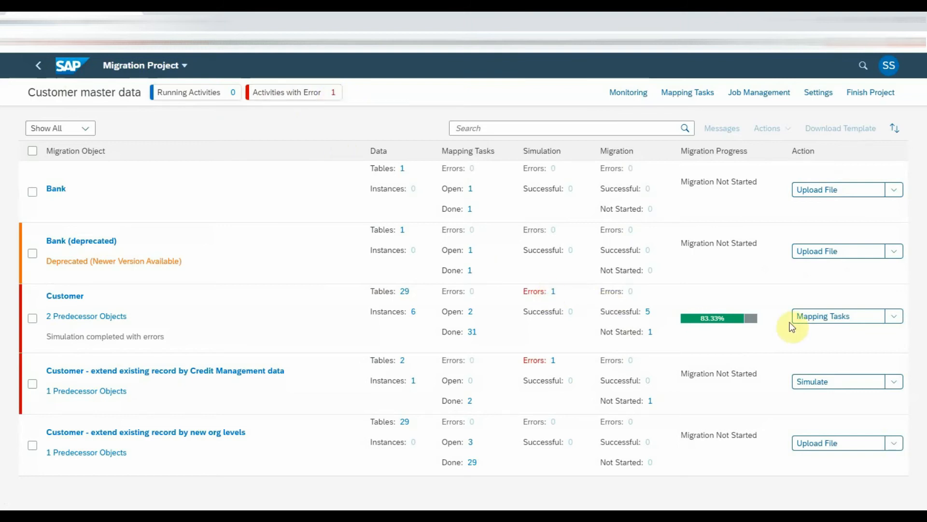
{"action": "mouse_move", "coordinate": [817, 319]}
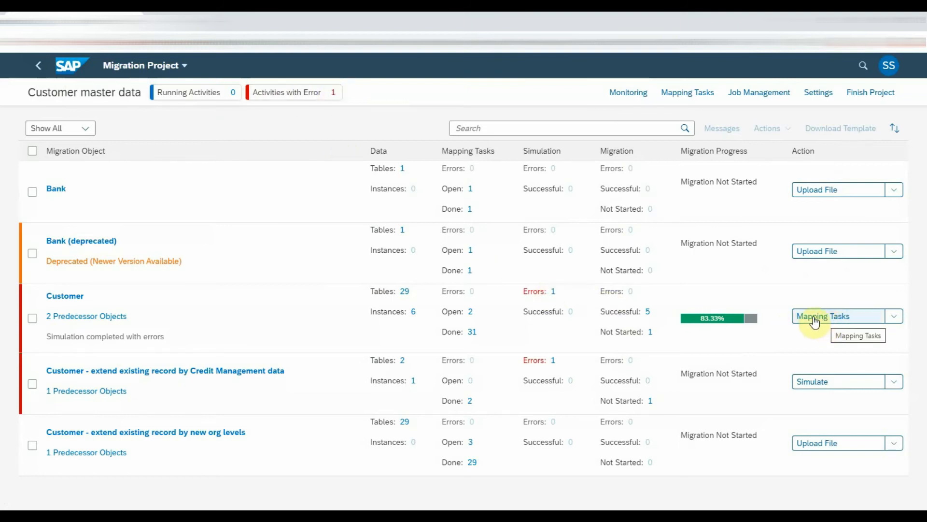
{"action": "mouse_move", "coordinate": [556, 298]}
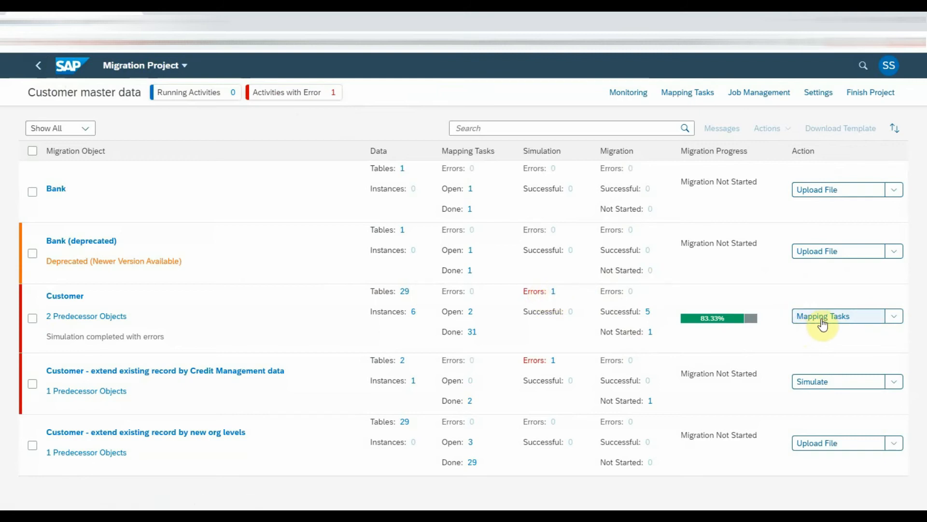
Expand the Customer row's Mapping Tasks dropdown to list its actions
{"action": "left_click", "coordinate": [893, 316]}
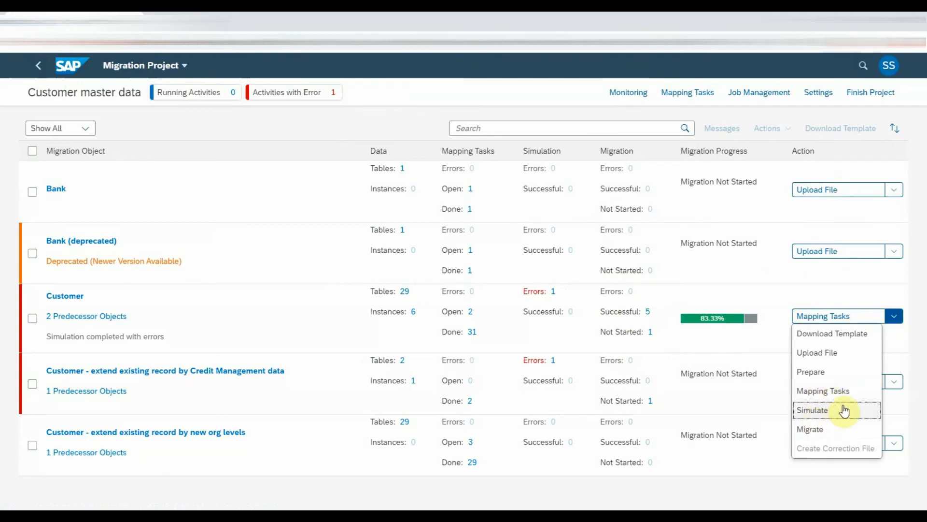
Confirm the Regional Code mapping of source region IN to value 10, then close the details
{"action": "left_click", "coordinate": [812, 410]}
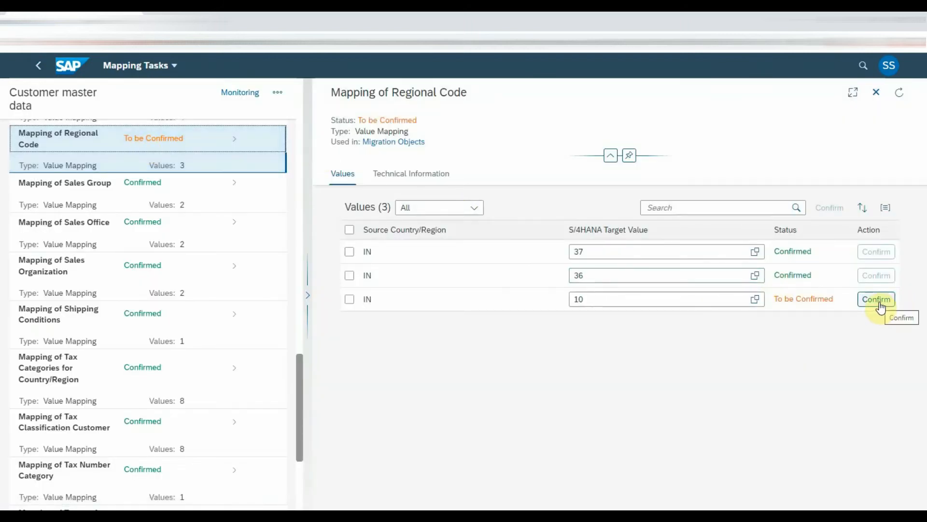
{"action": "mouse_move", "coordinate": [779, 312]}
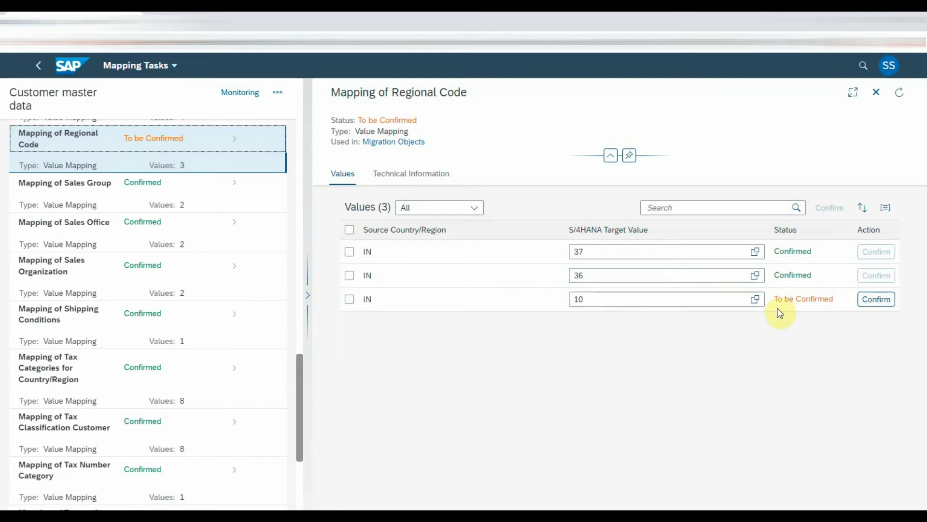
{"action": "left_click", "coordinate": [754, 299]}
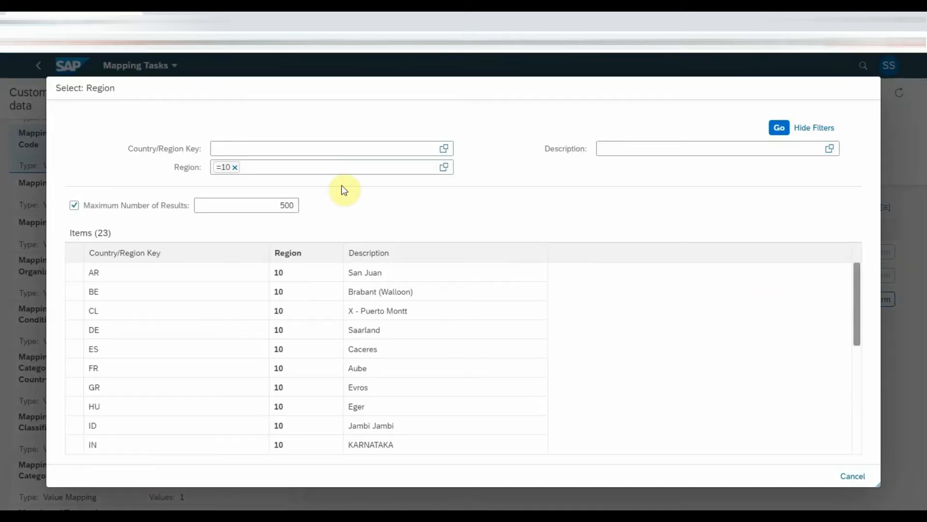
{"action": "left_click", "coordinate": [329, 148]}
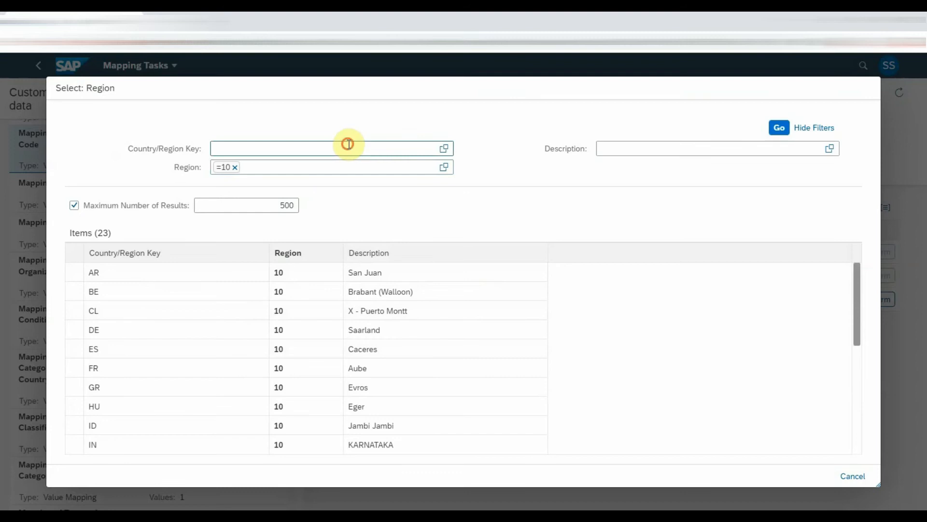
{"action": "type", "text": "IN"}
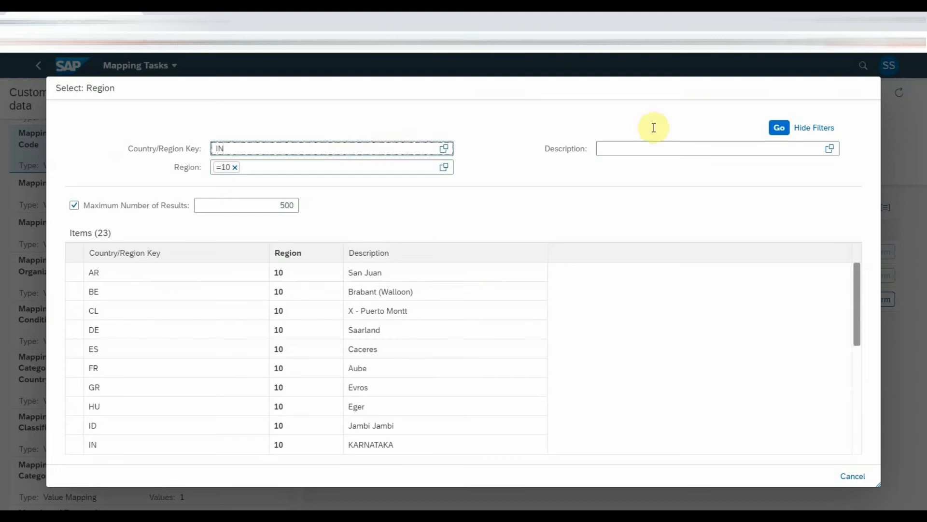
{"action": "left_click", "coordinate": [778, 128]}
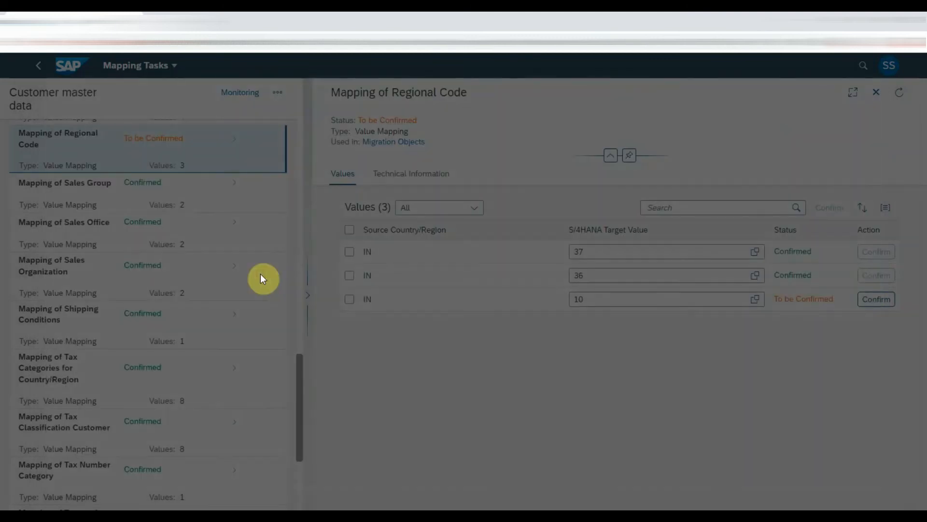
{"action": "left_click", "coordinate": [876, 298]}
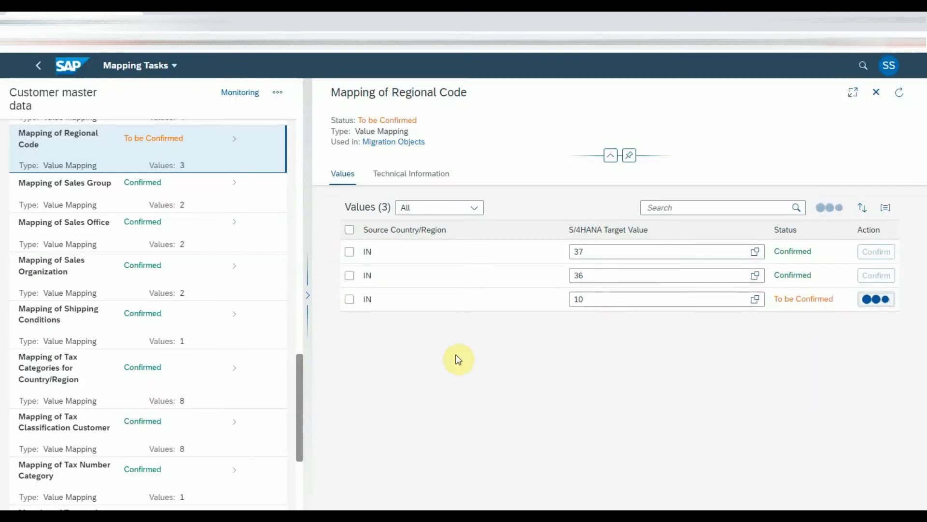
{"action": "left_click", "coordinate": [876, 299]}
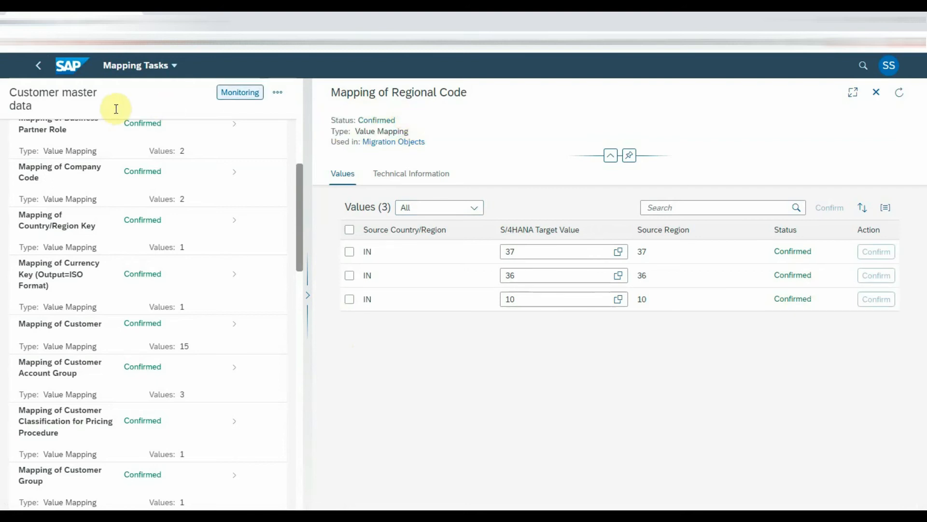
{"action": "left_click", "coordinate": [37, 65]}
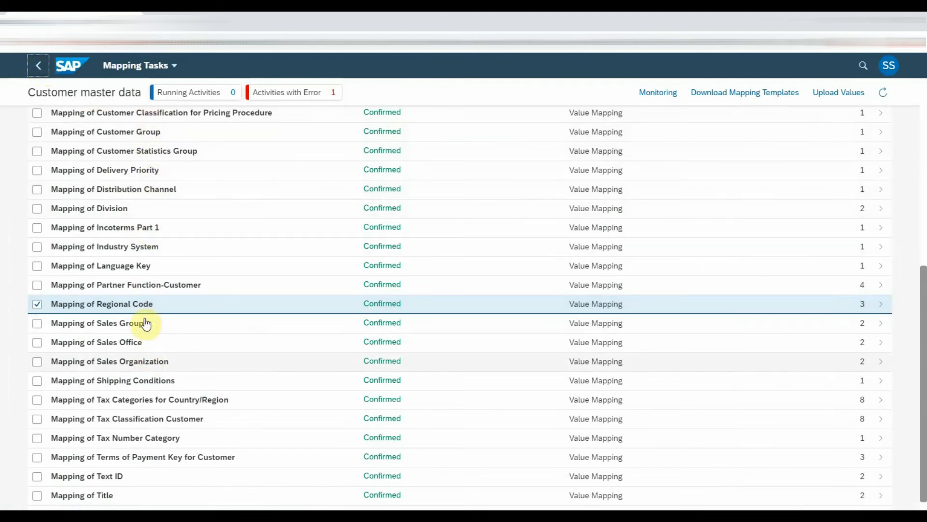
Rerun an All Instances simulation for Customer and open Activities with Error
{"action": "left_click", "coordinate": [38, 65]}
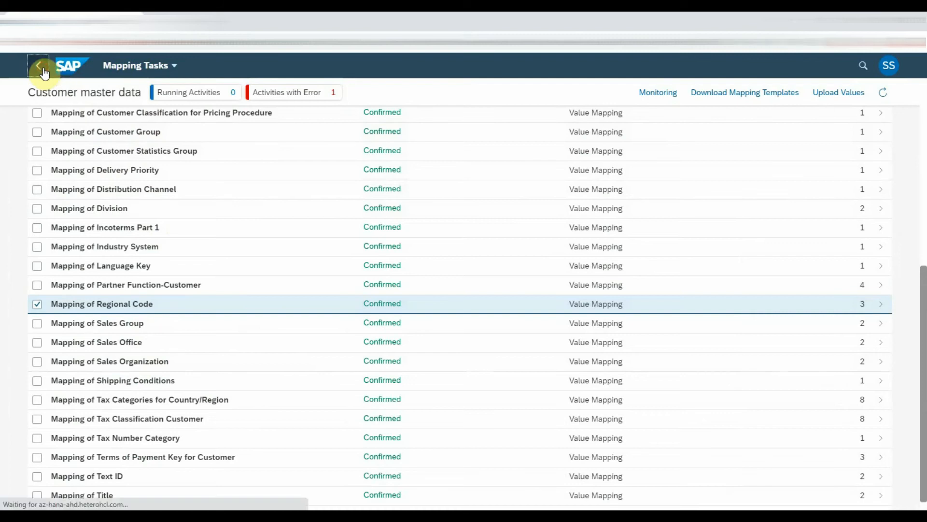
{"action": "left_click", "coordinate": [38, 65]}
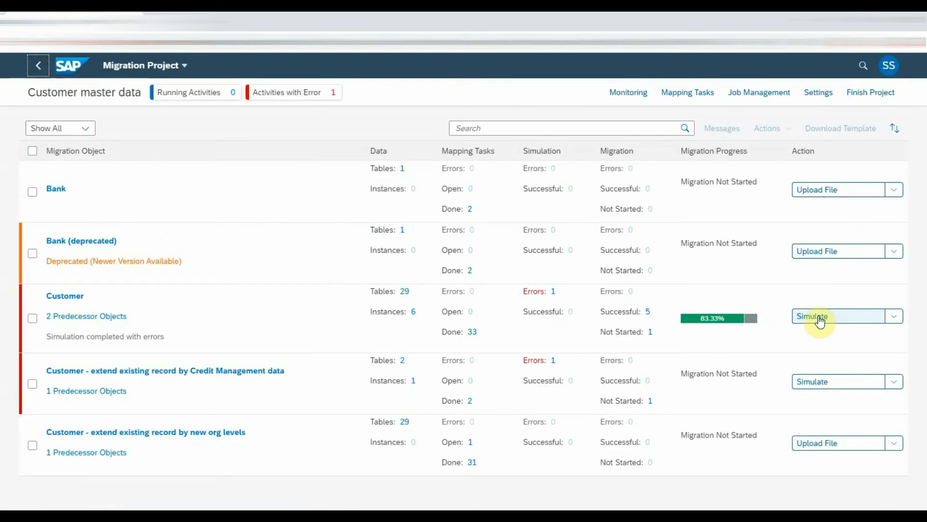
{"action": "mouse_move", "coordinate": [822, 322]}
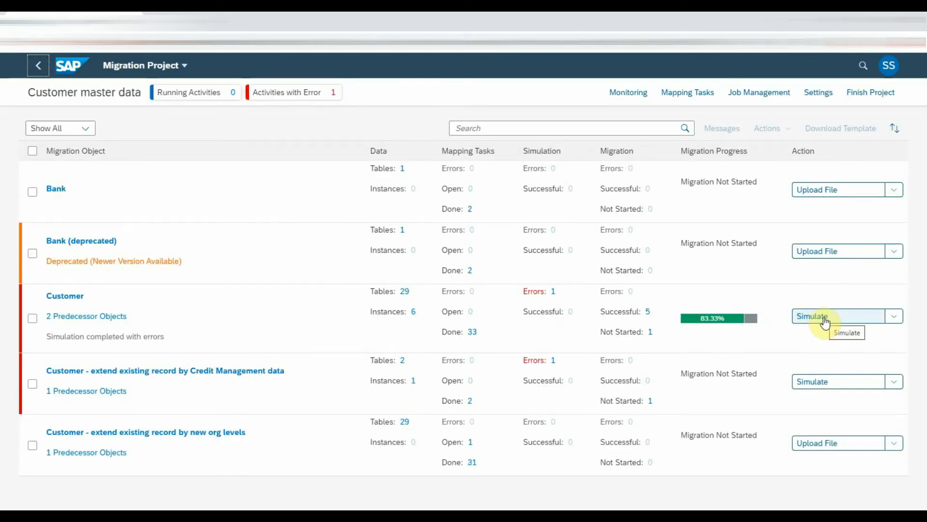
{"action": "left_click", "coordinate": [810, 315]}
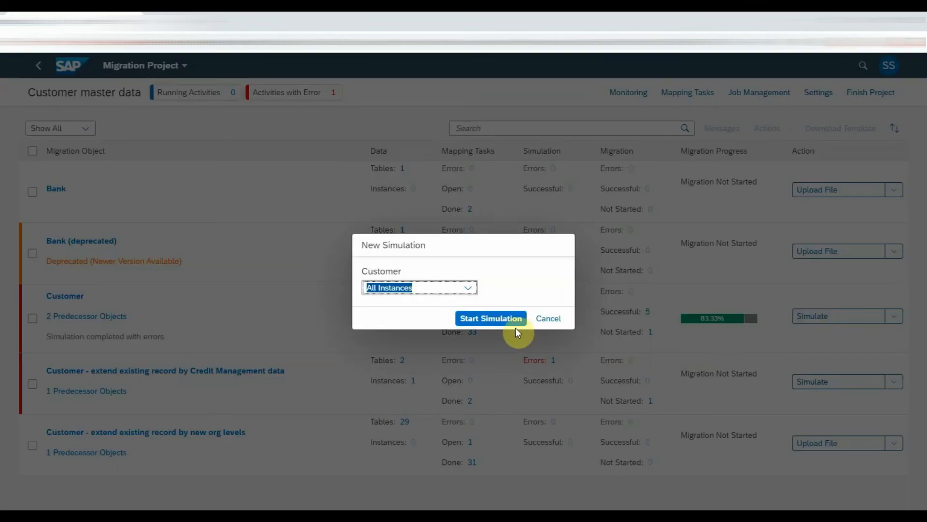
{"action": "left_click", "coordinate": [491, 319]}
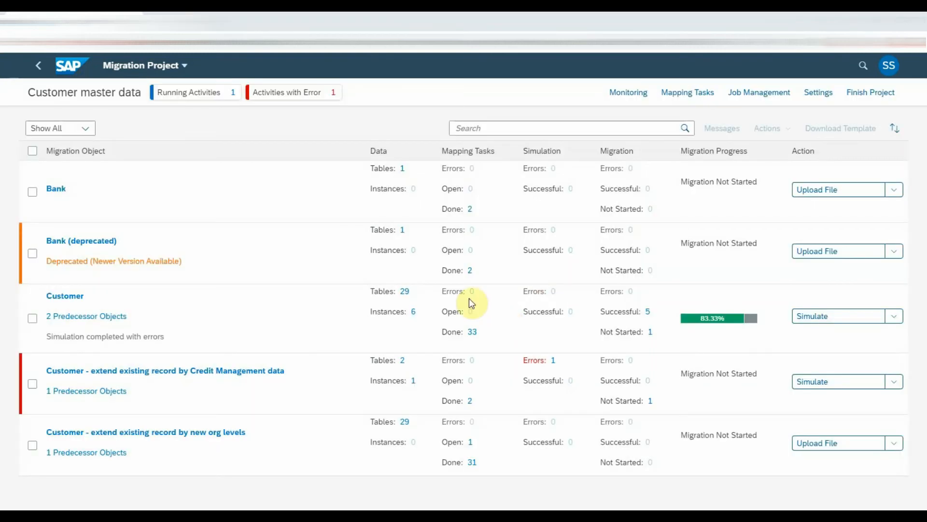
{"action": "left_click", "coordinate": [290, 92]}
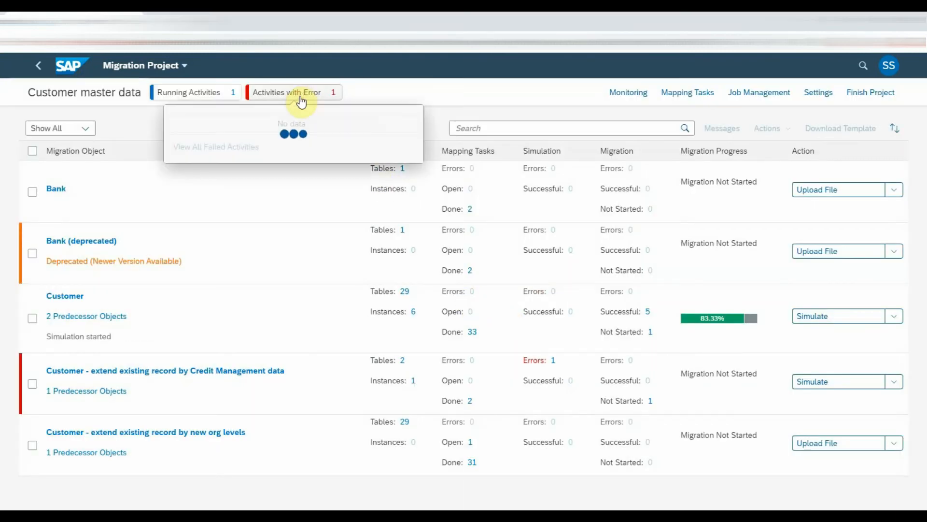
Set the failed Simulate Data activity to Errors Resolved and go back to the project
{"action": "left_click", "coordinate": [294, 92]}
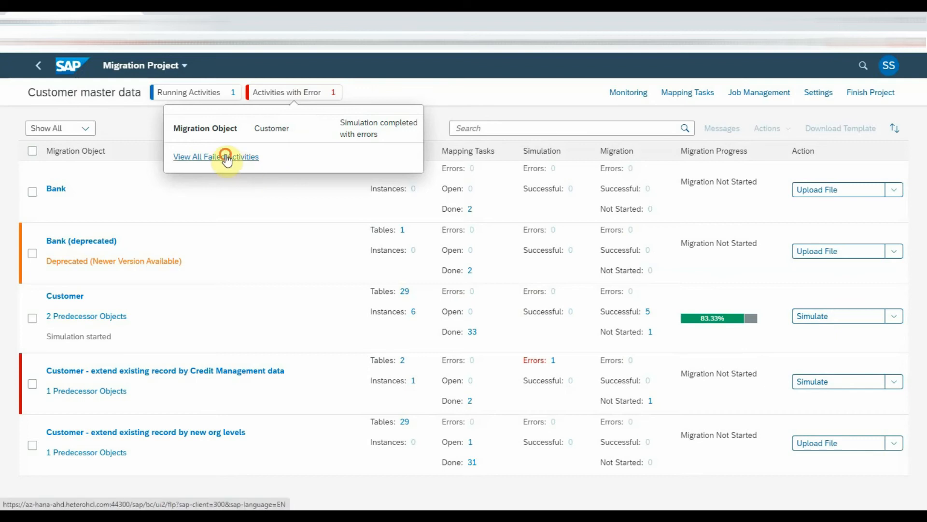
{"action": "left_click", "coordinate": [216, 156]}
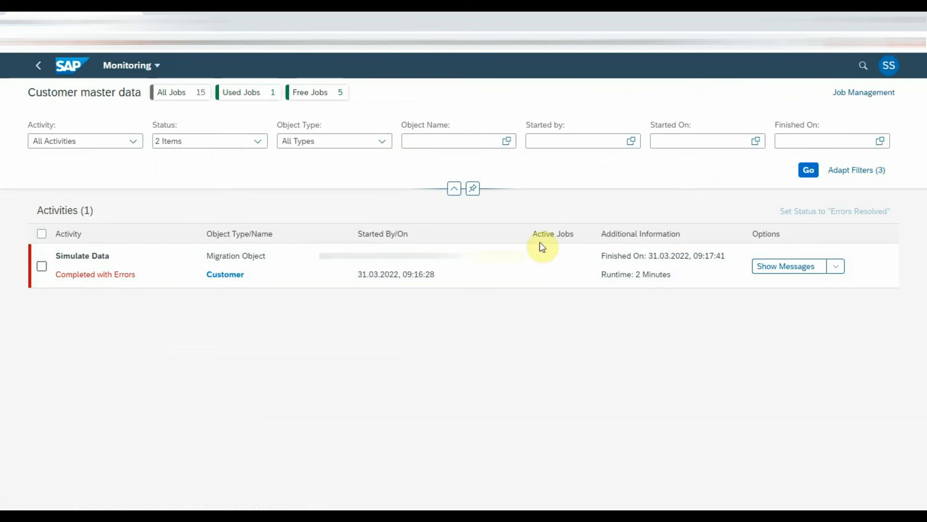
{"action": "left_click", "coordinate": [42, 233]}
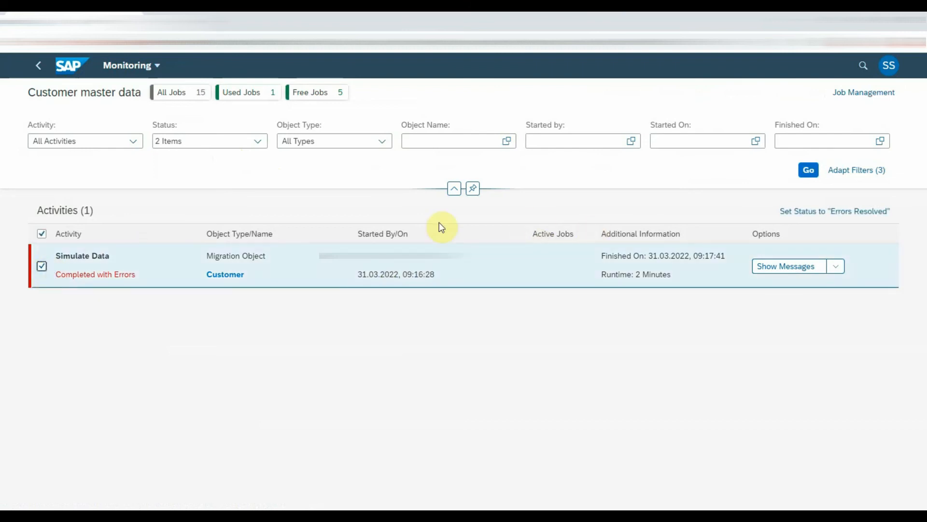
{"action": "left_click", "coordinate": [835, 212]}
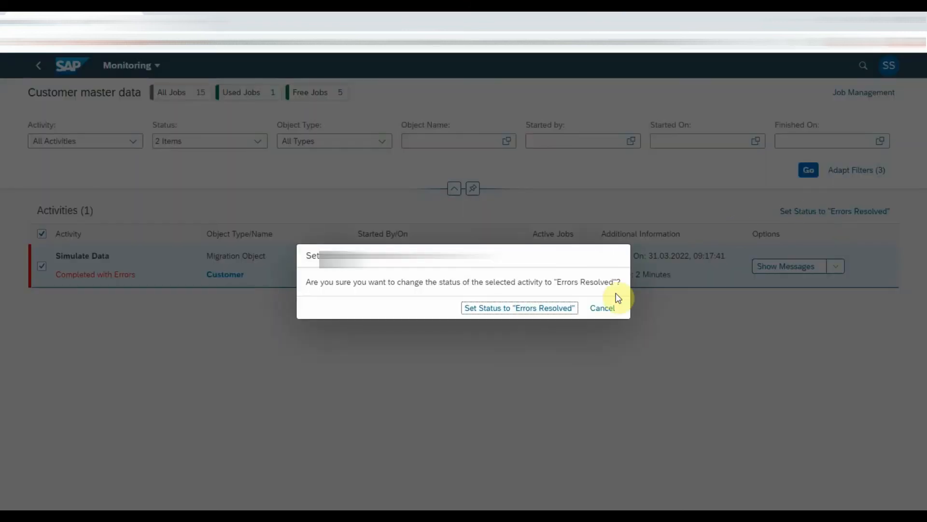
{"action": "left_click", "coordinate": [519, 308]}
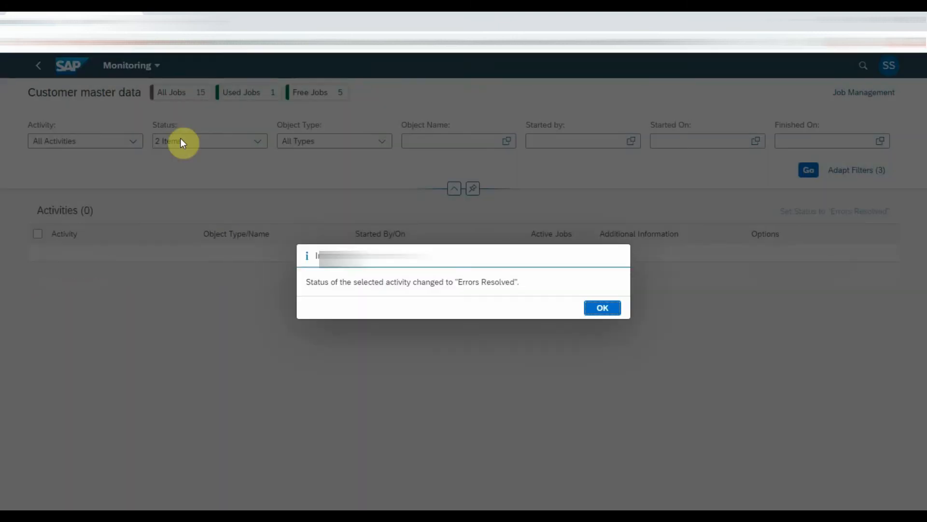
{"action": "left_click", "coordinate": [602, 308]}
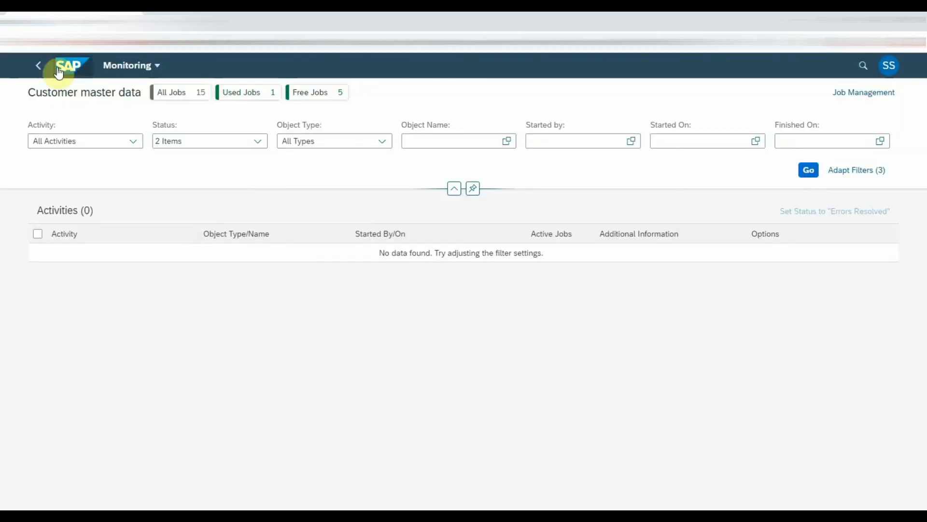
{"action": "left_click", "coordinate": [38, 65]}
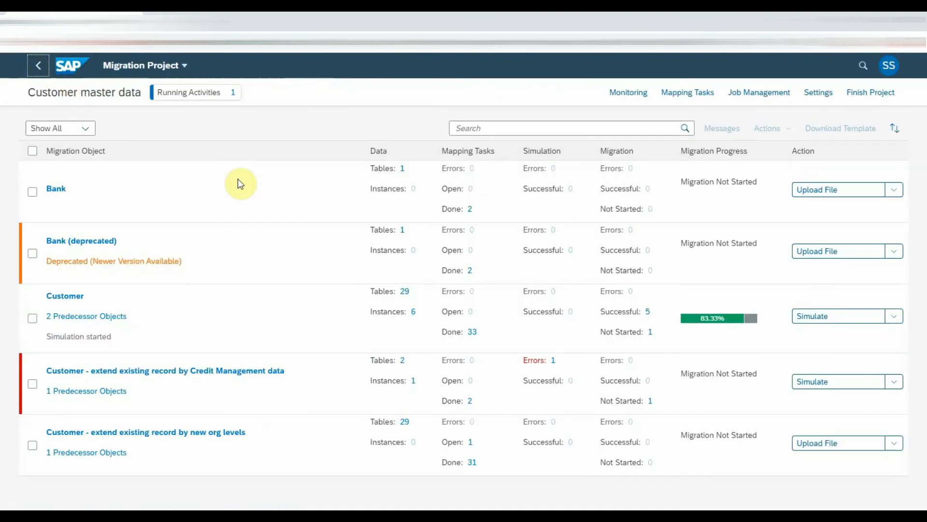
{"action": "mouse_move", "coordinate": [223, 105]}
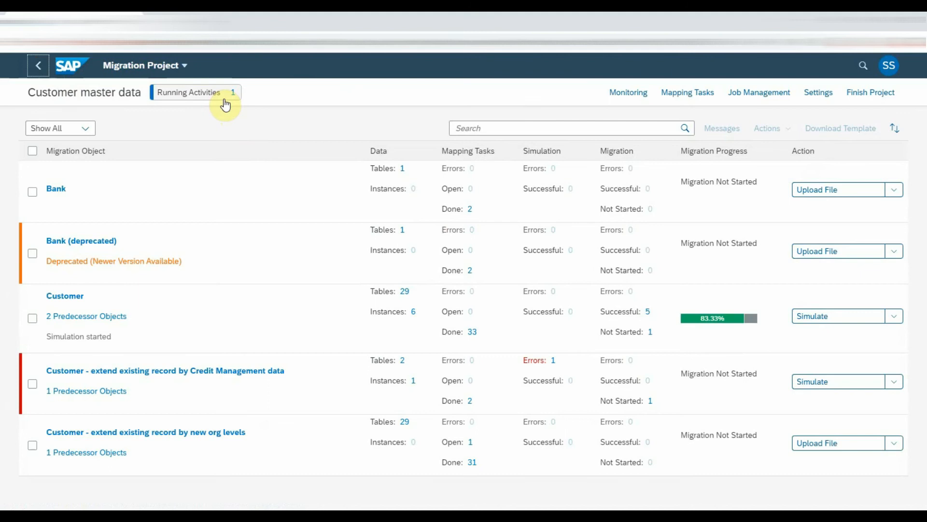
{"action": "mouse_move", "coordinate": [201, 347]}
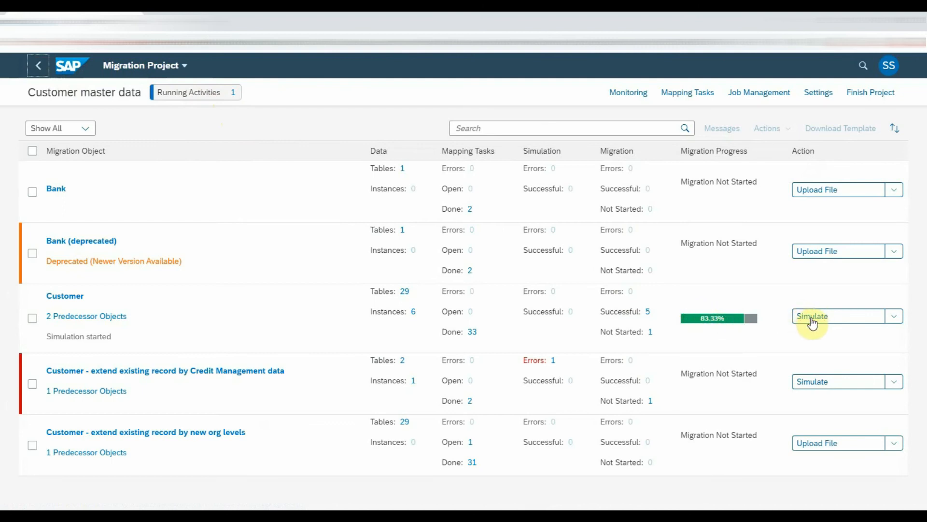
{"action": "mouse_move", "coordinate": [374, 164]}
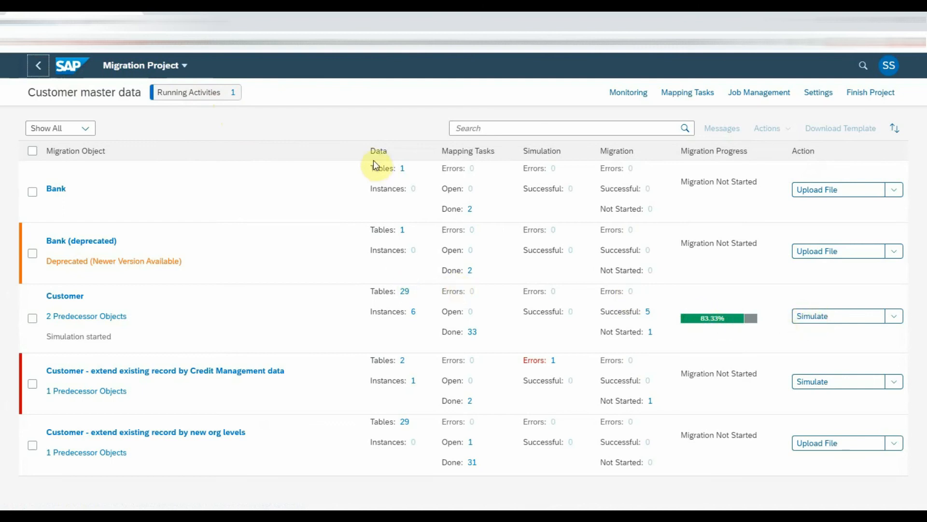
{"action": "mouse_move", "coordinate": [372, 317]}
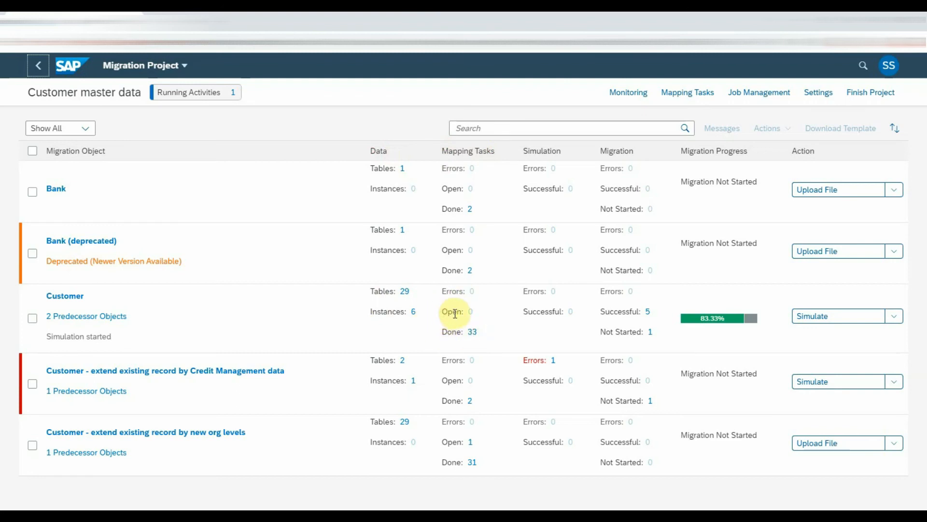
{"action": "mouse_move", "coordinate": [570, 153]}
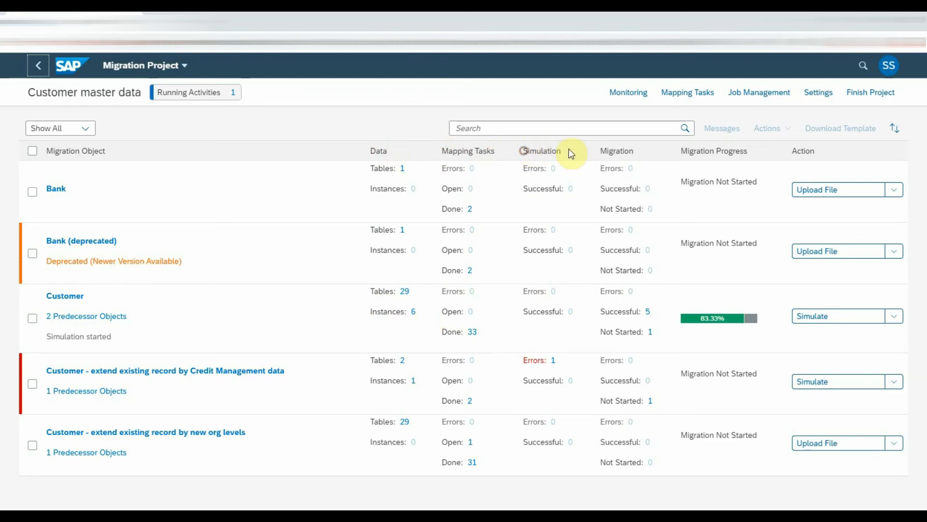
{"action": "mouse_move", "coordinate": [522, 314]}
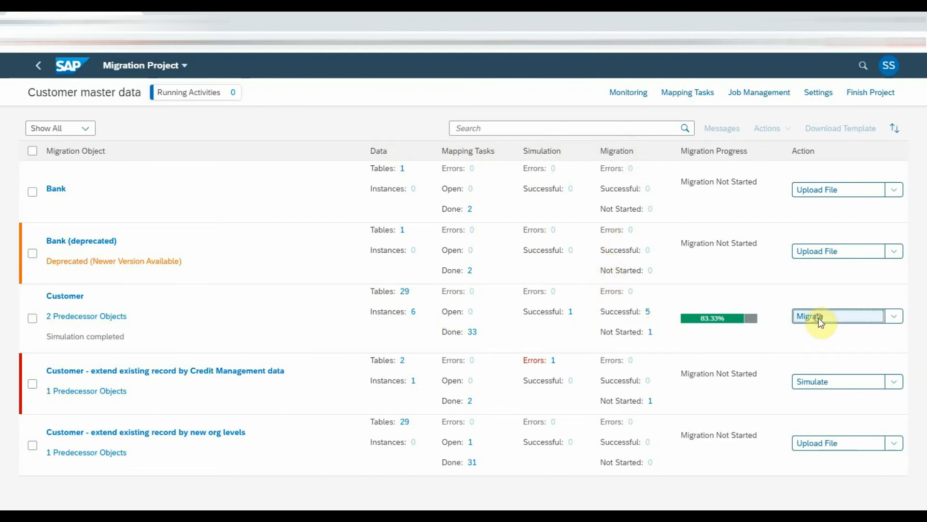
Migrate all Customer instances, confirming the irreversible-migration warning
{"action": "left_click", "coordinate": [837, 315]}
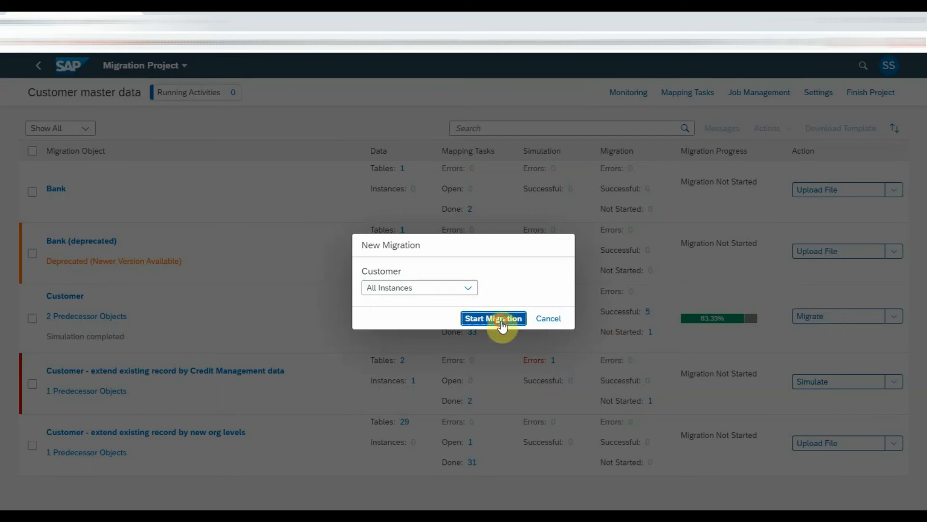
{"action": "left_click", "coordinate": [493, 319]}
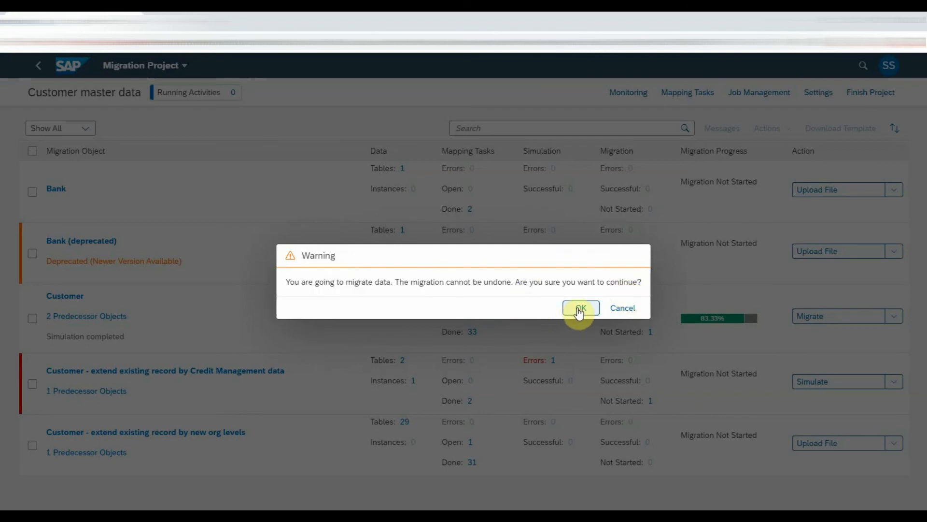
{"action": "left_click", "coordinate": [580, 308]}
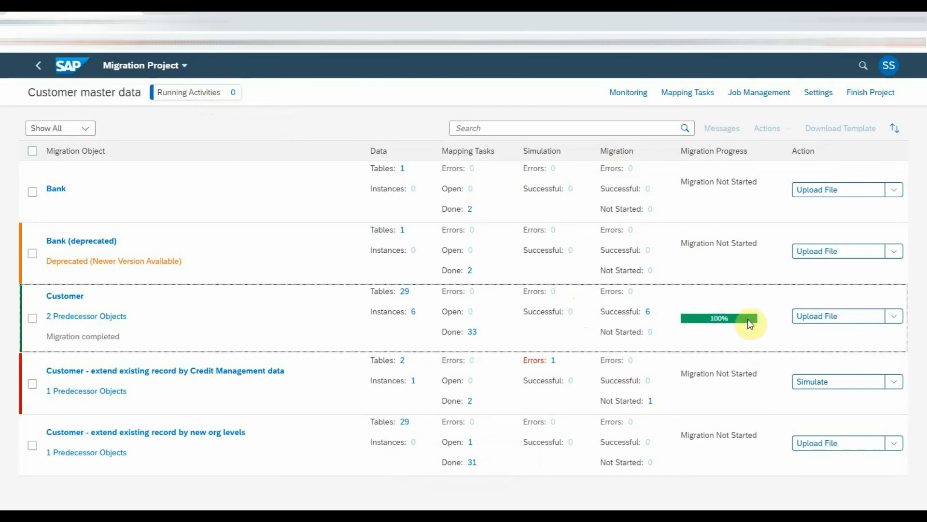
{"action": "mouse_move", "coordinate": [785, 330]}
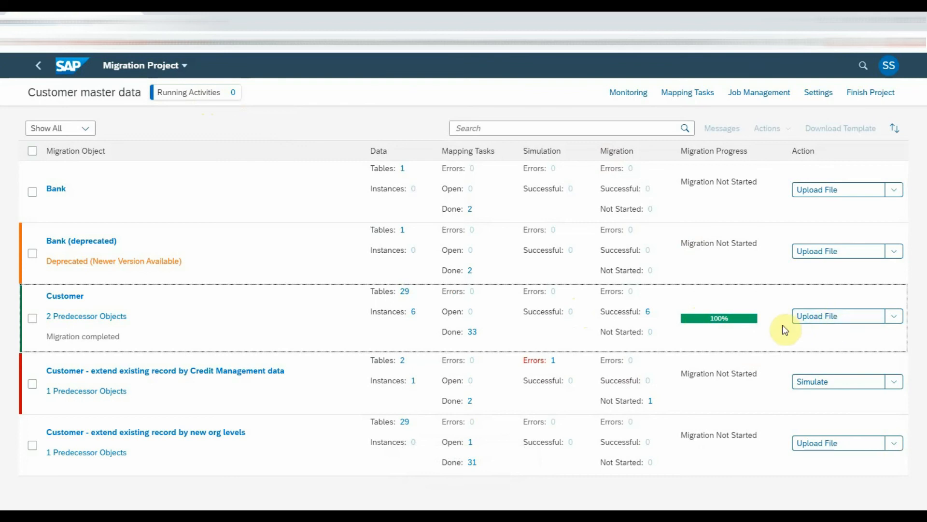
Verify the Customer row shows Successful 6 and Not Started 0 at 100% progress
{"action": "double_click", "coordinate": [621, 331]}
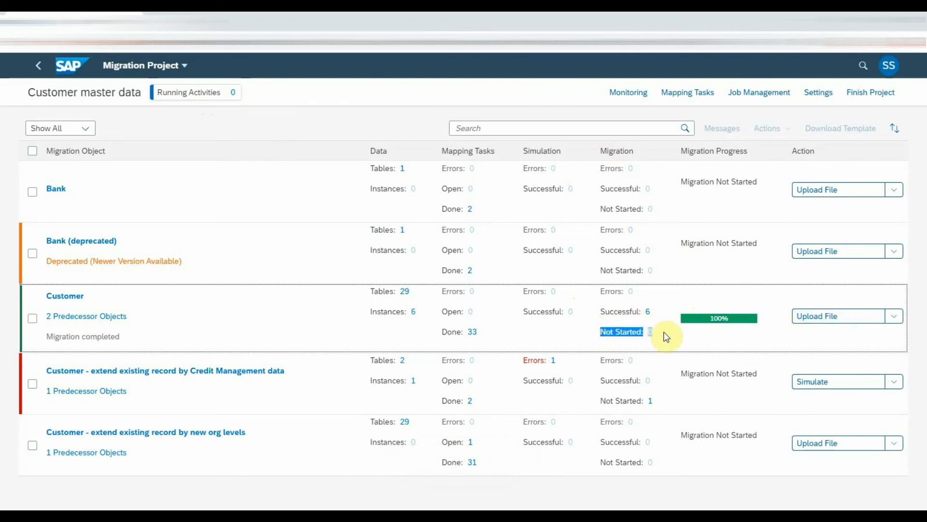